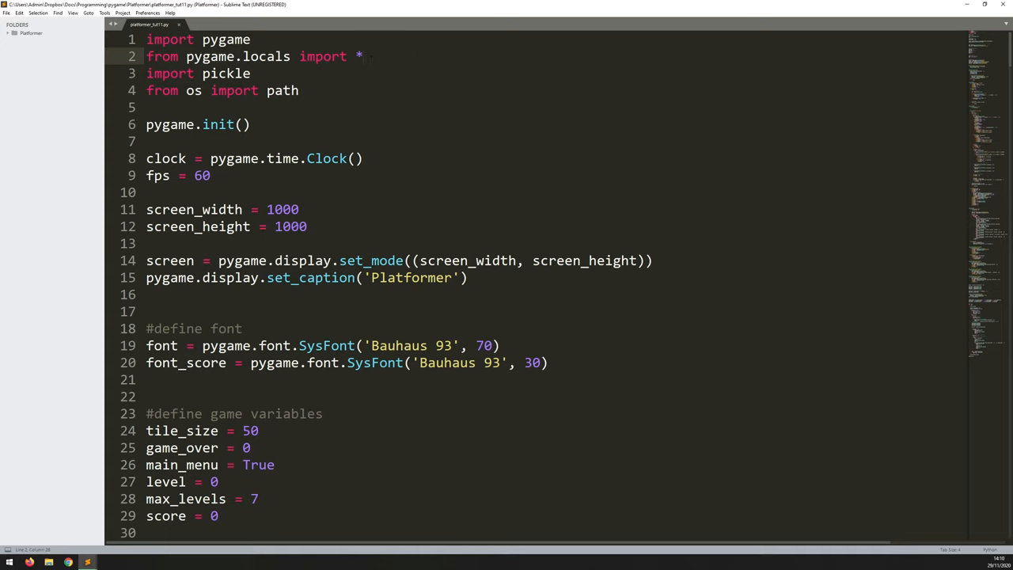
- Import the mixer and add mixer.init() above pygame.init()
key("enter")
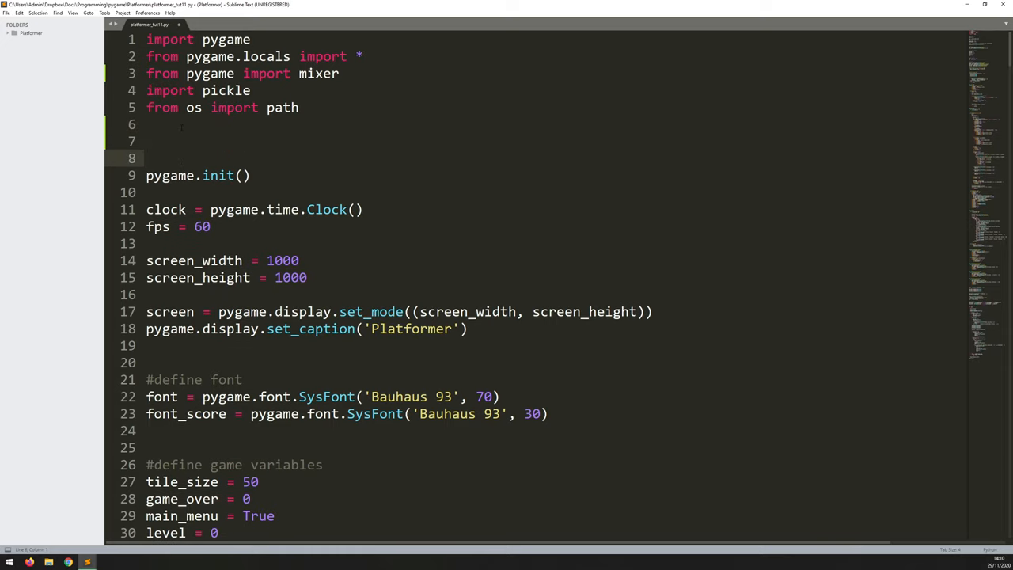
type("mixer.init(")
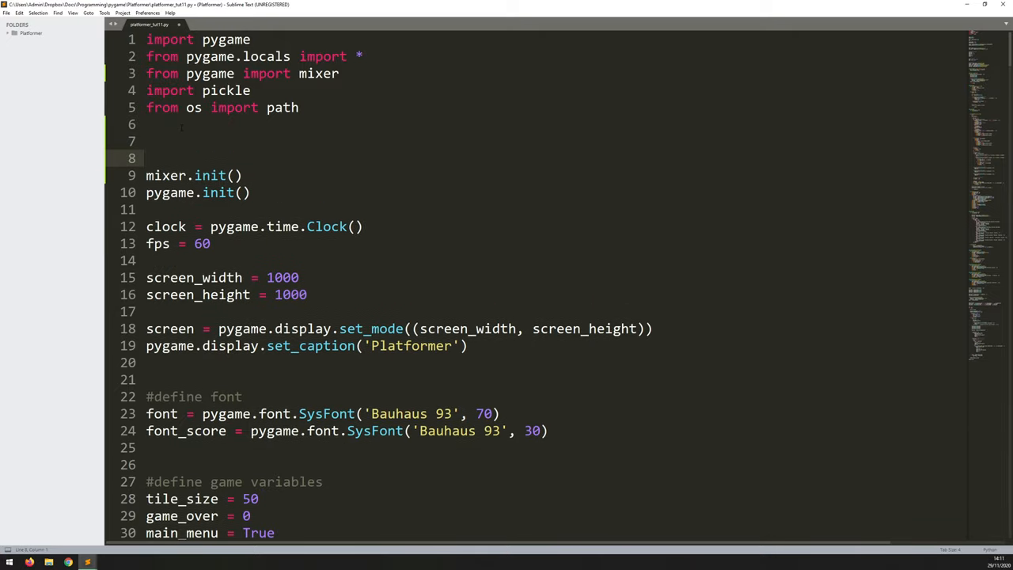
- Add pygame.mixer.pre_init(44100, -16, 2, 512) before the mixer init
type("pygame.")
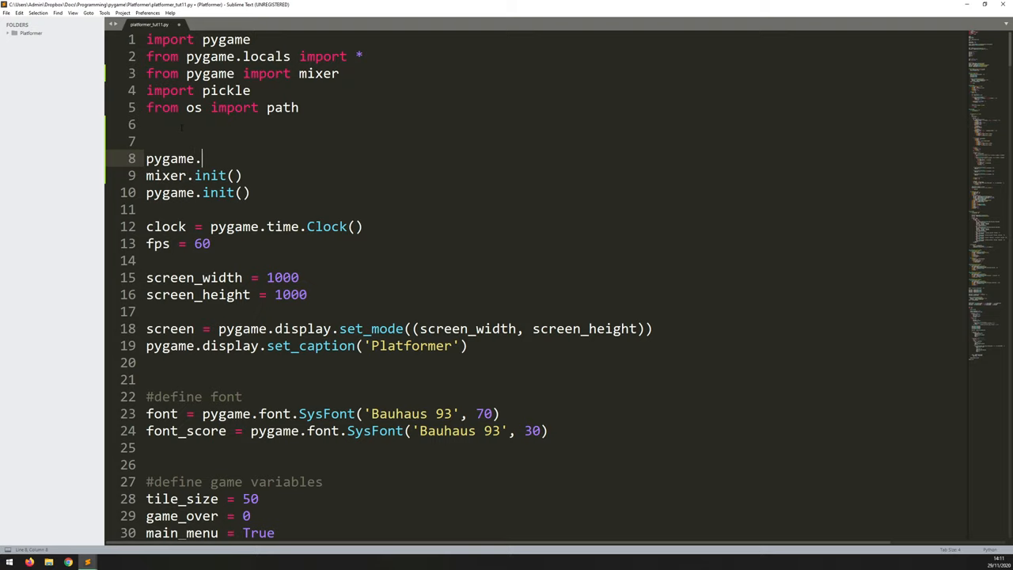
type("mixer.pre_")
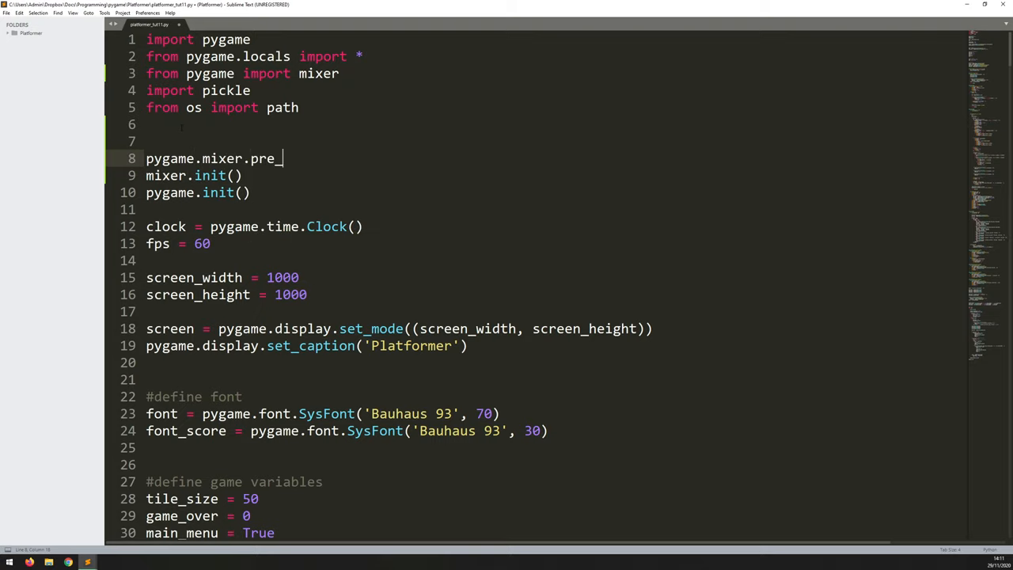
type("init(44")
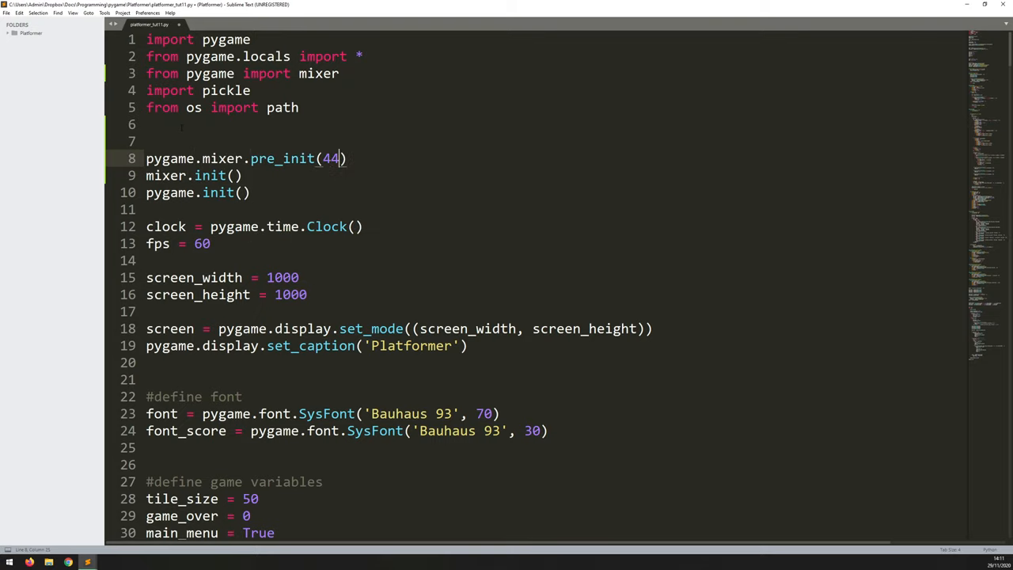
type("100,")
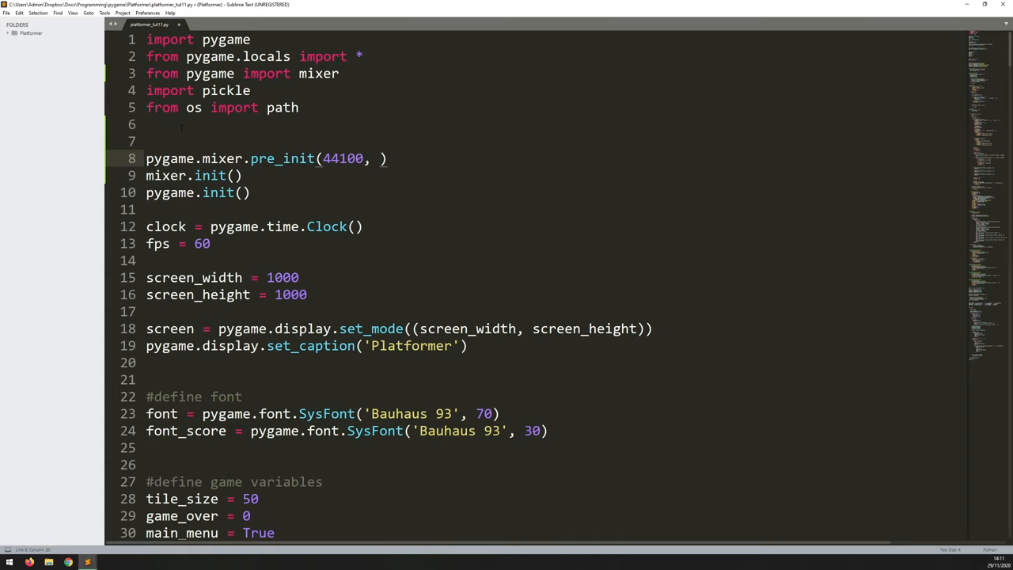
type("-16, 2,")
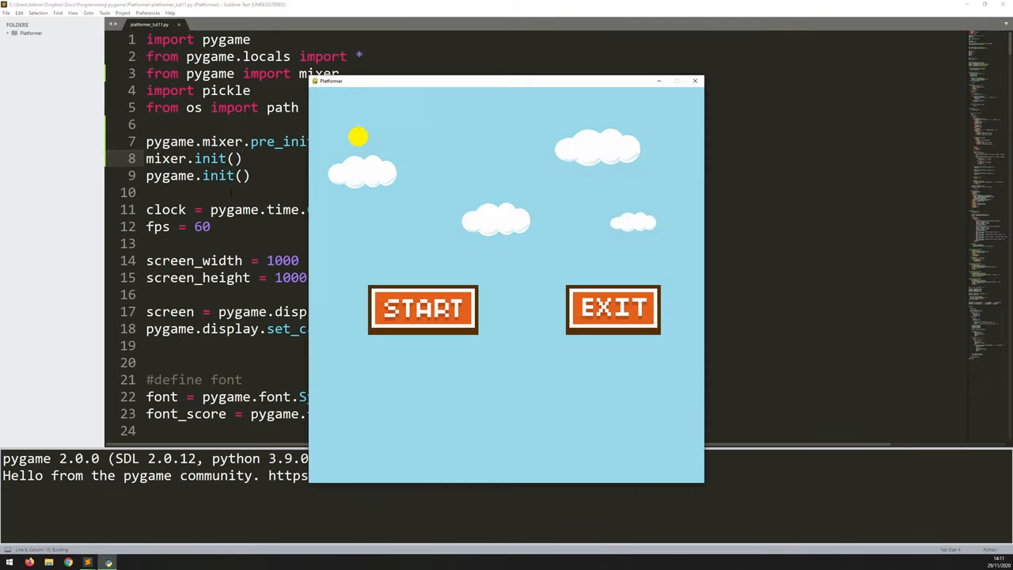
- Close the test-run game window and scroll down the script
left_click(422, 309)
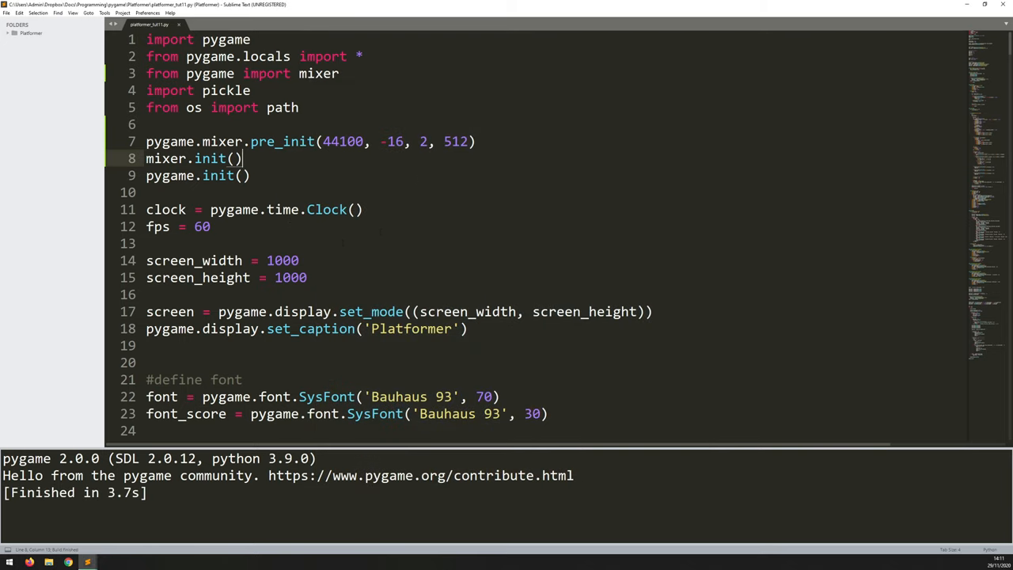
scroll("down", 3)
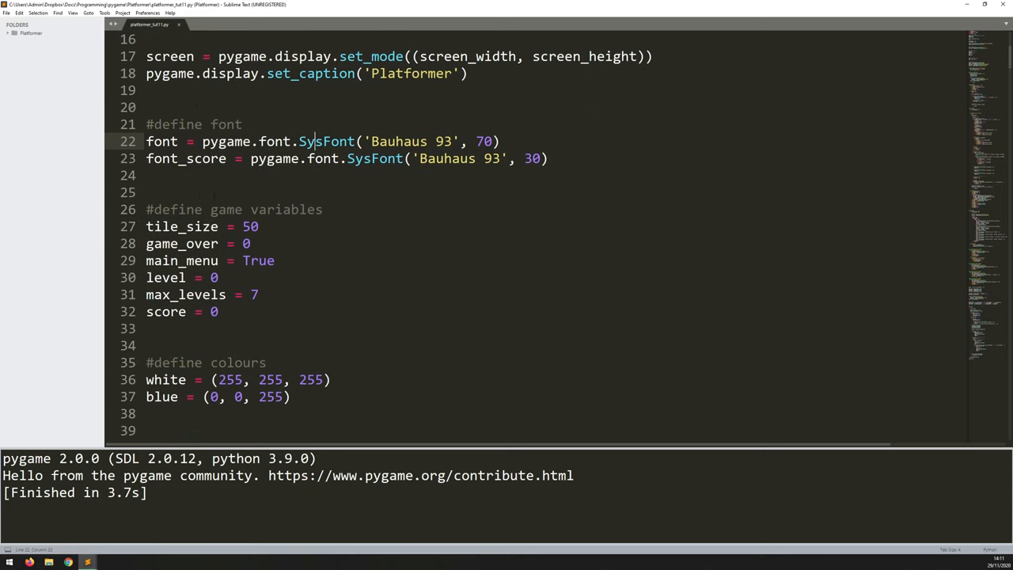
- Add a '#load sounds' section with coin_fx = pygame.mixer.Sound('img/coin.wav')
scroll("down", 3)
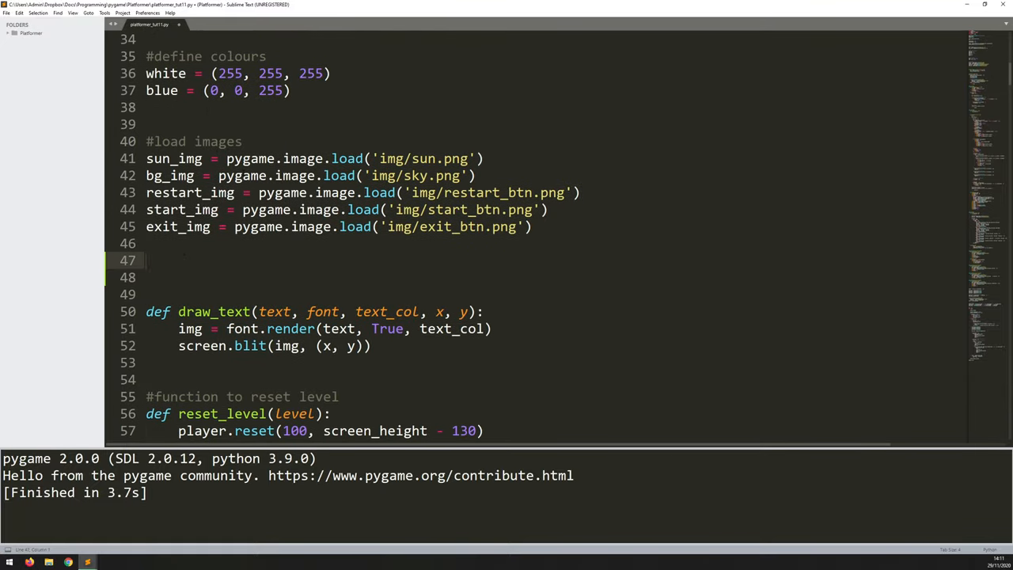
type("#load sounds")
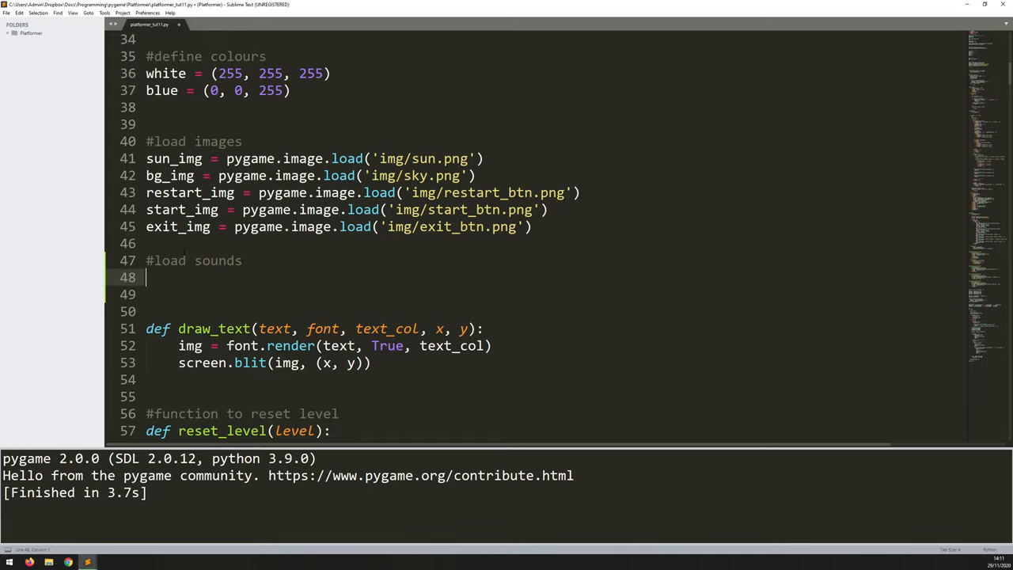
type("coin_fx =")
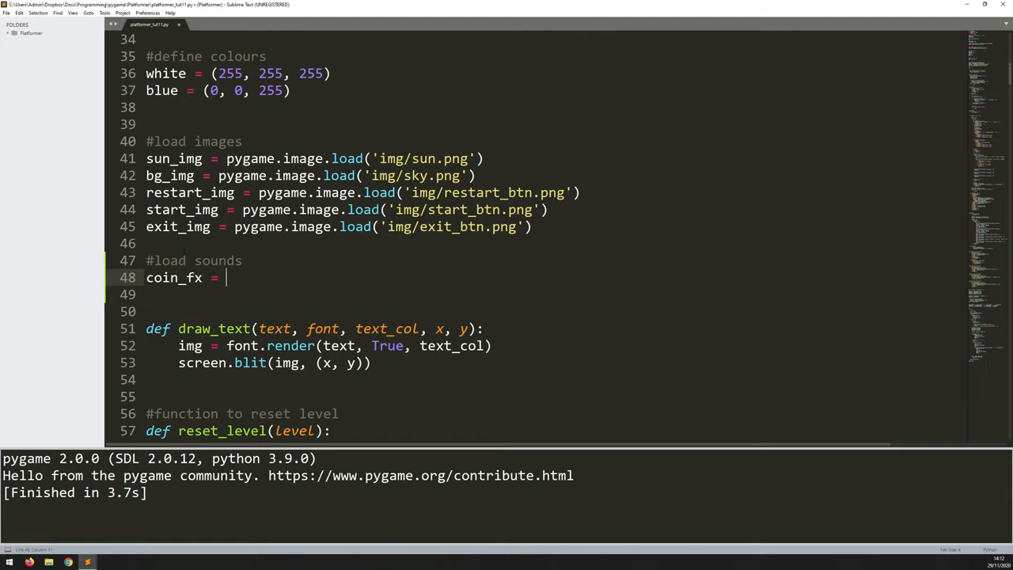
type("pygame.")
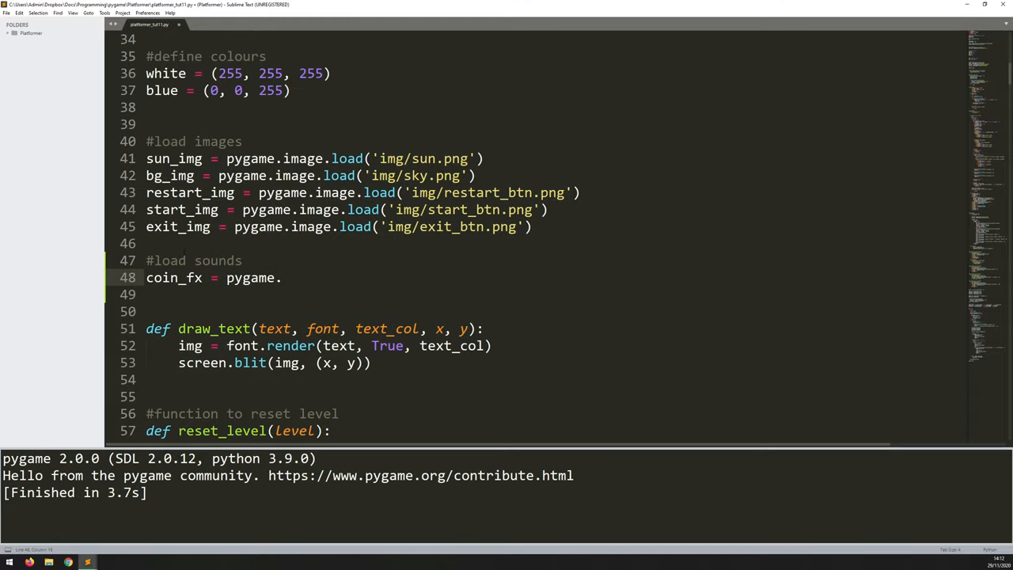
type("mixer.Sound(")
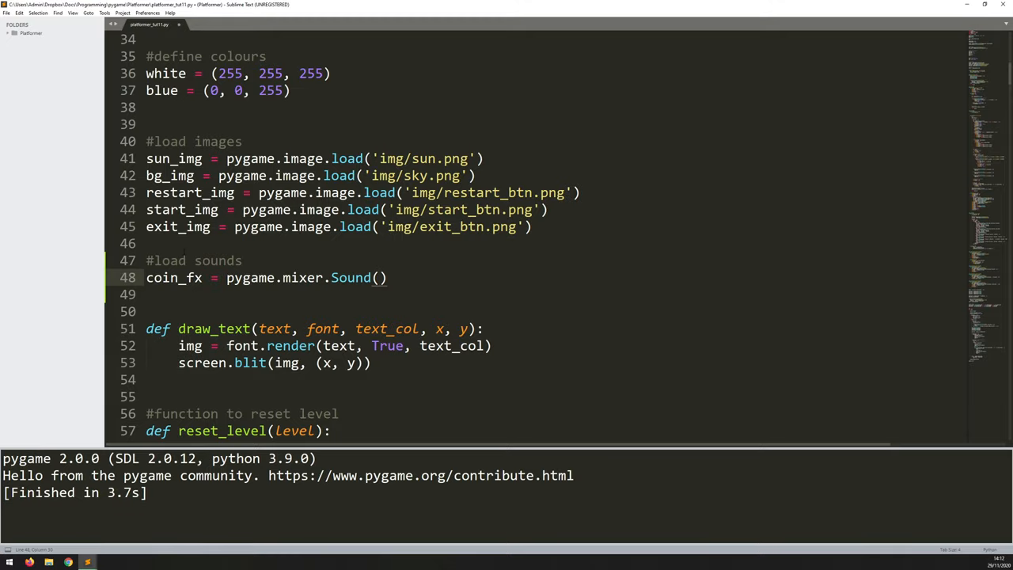
type("img'")
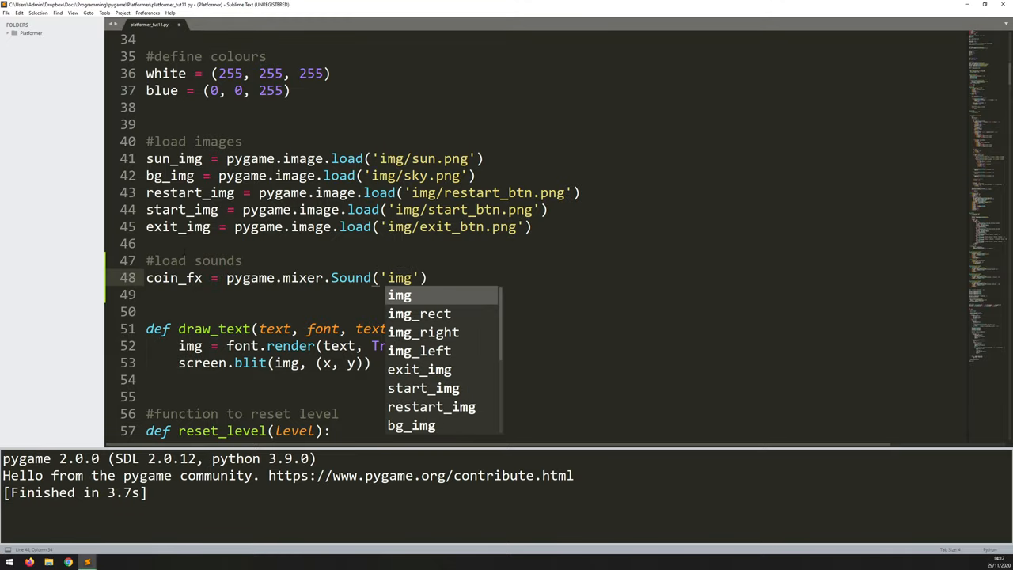
type("coin")
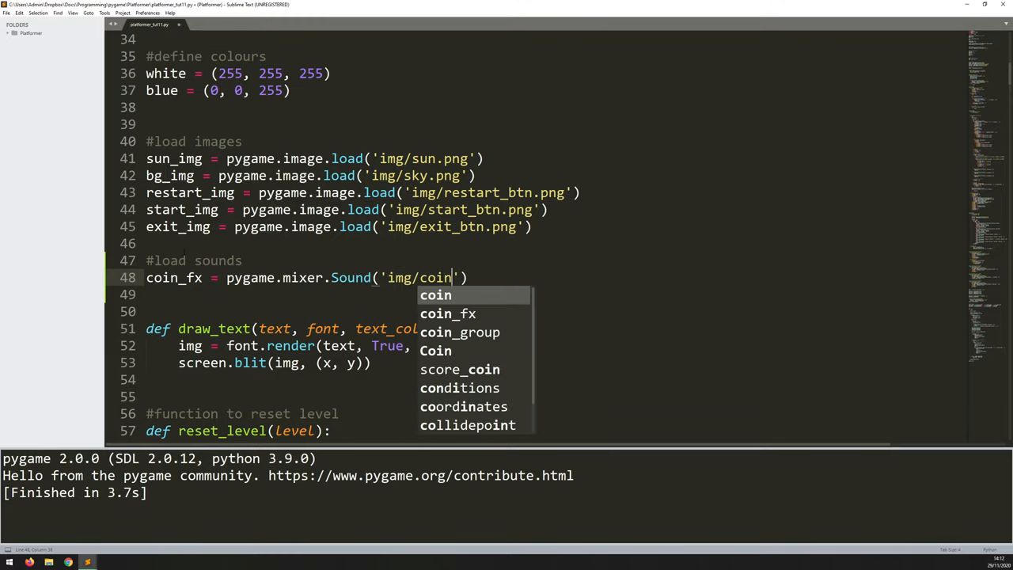
type(".wav")
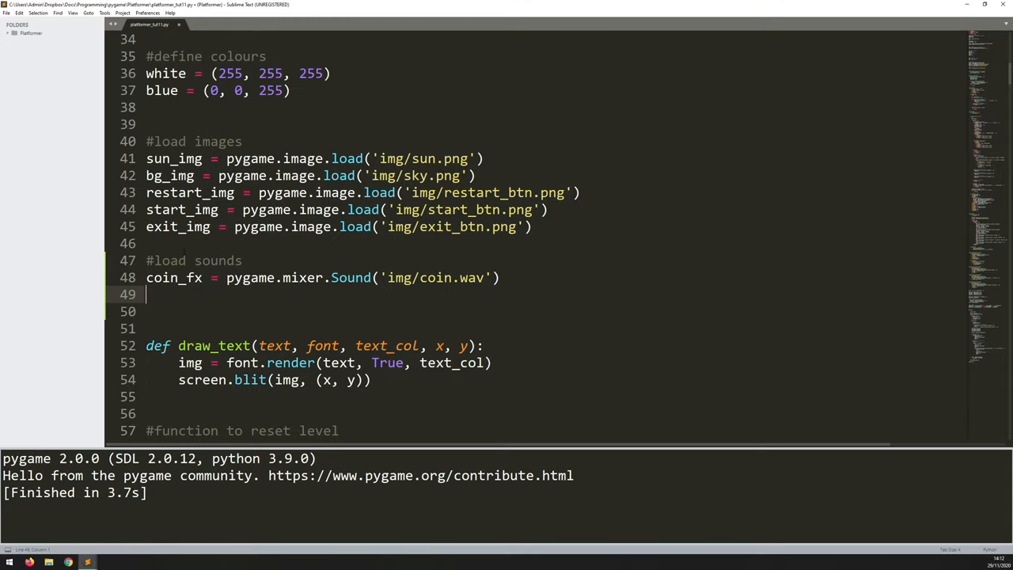
- Set the coin sound volume with coin_fx.set_volume(0.5)
type("coin")
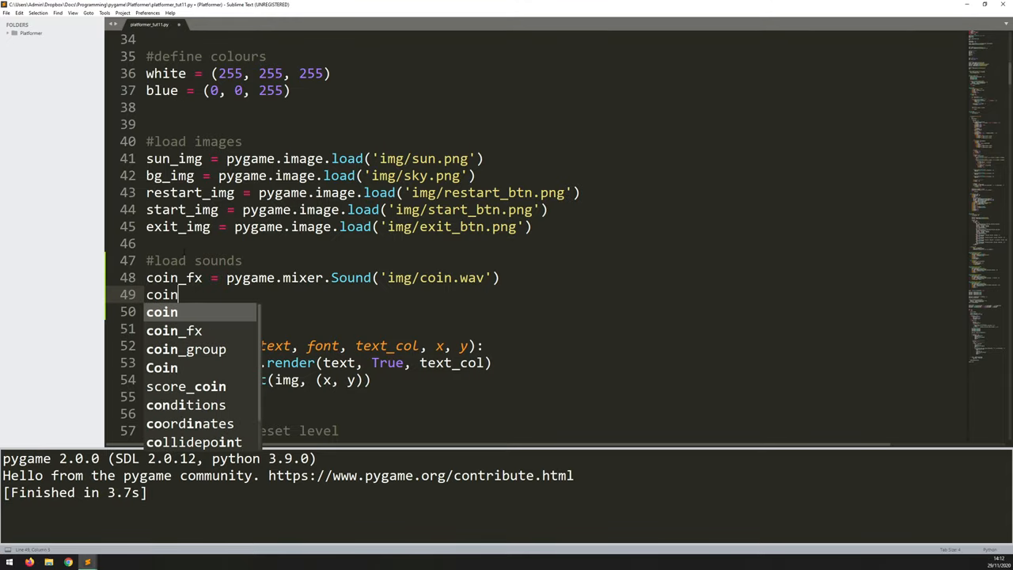
type("_fx")
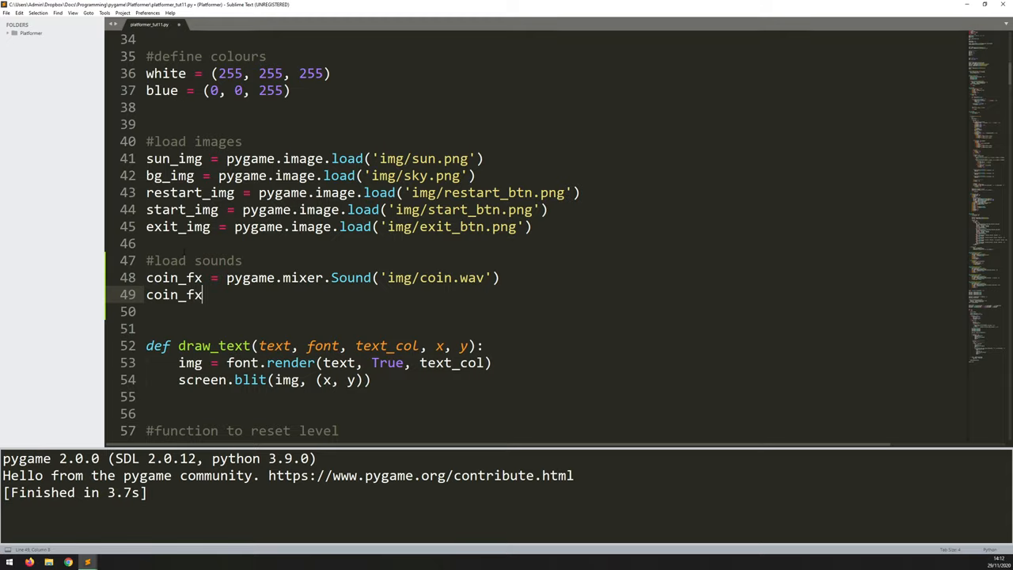
type(".set")
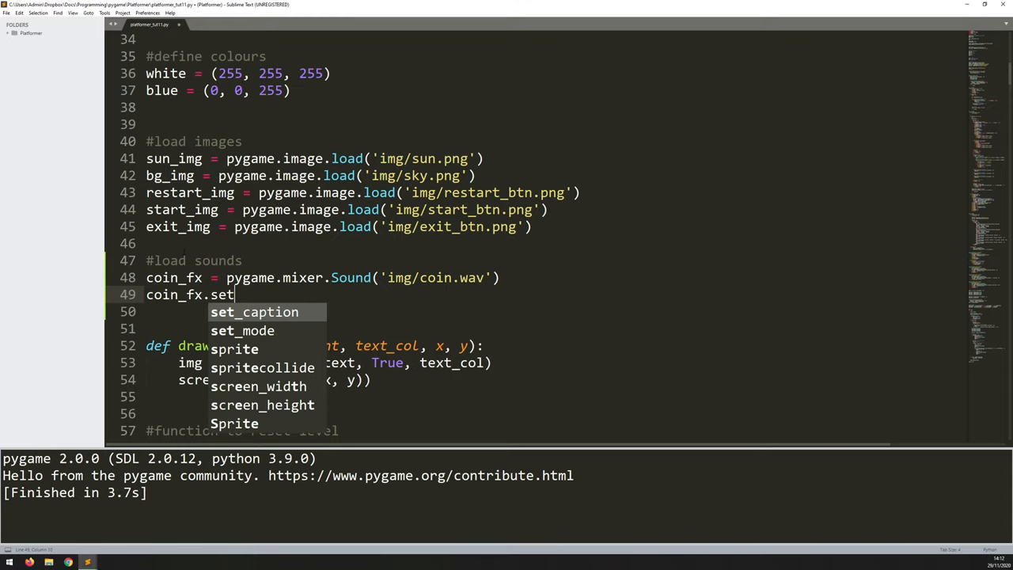
type("_volume()")
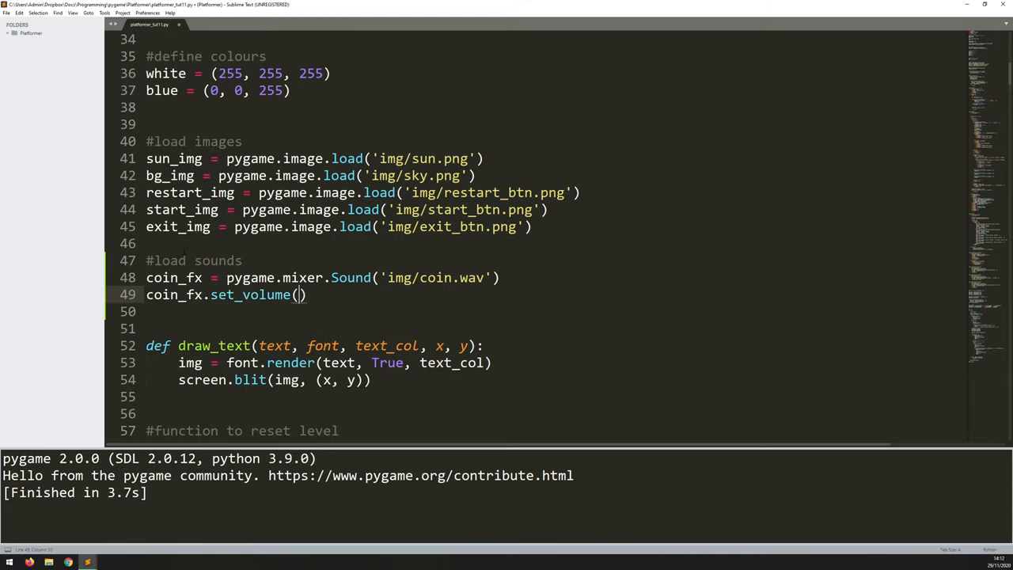
type("0.5")
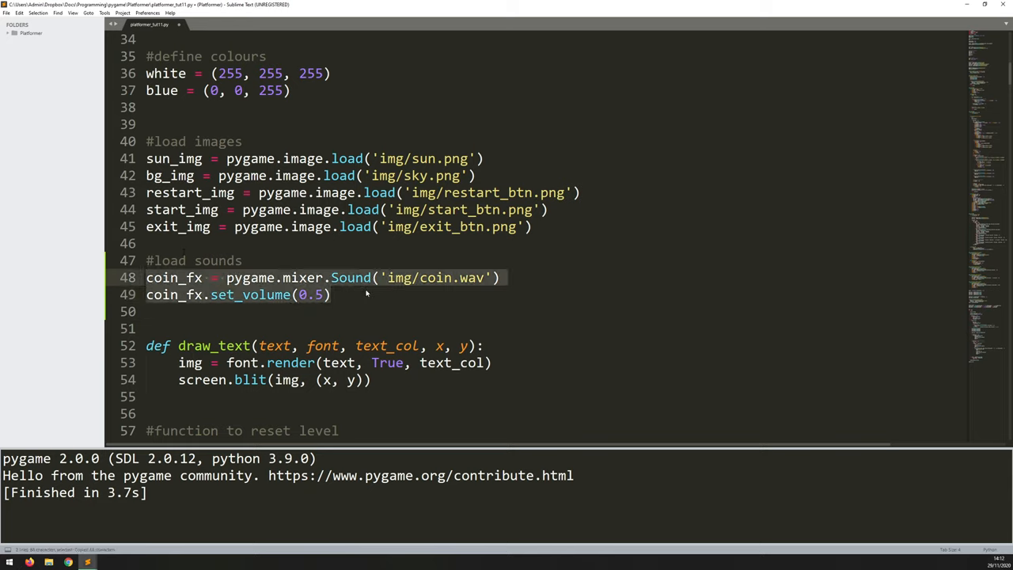
- Duplicate the coin lines as jump_fx loading img/jump.wav at 0.5 volume
key("ctrl+v")
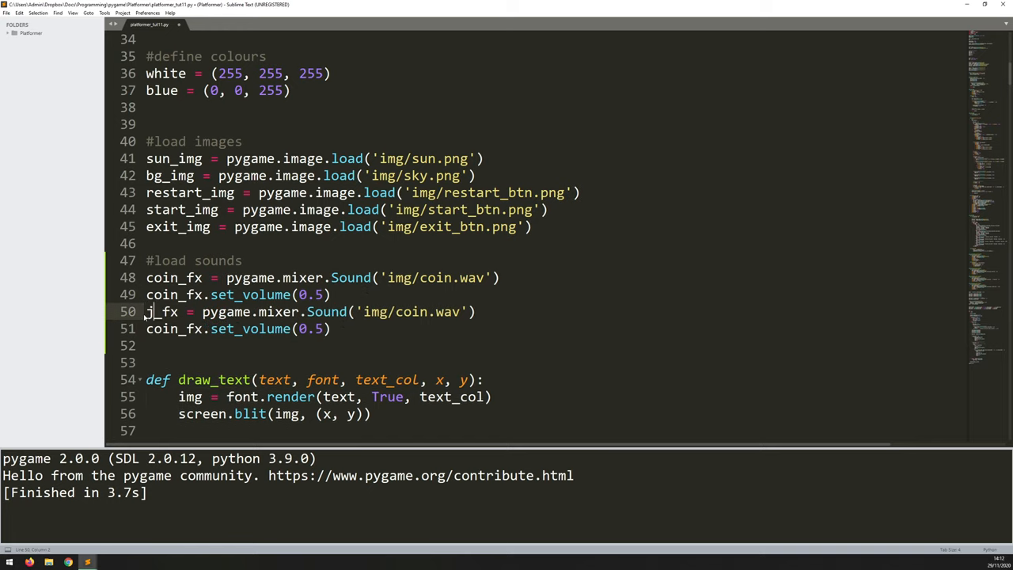
type("ump")
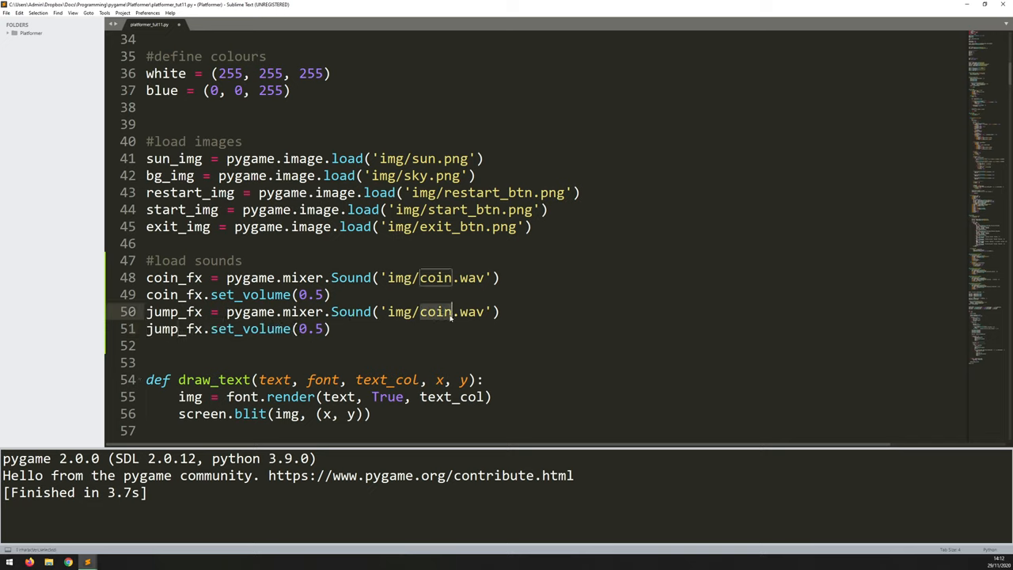
type("jump")
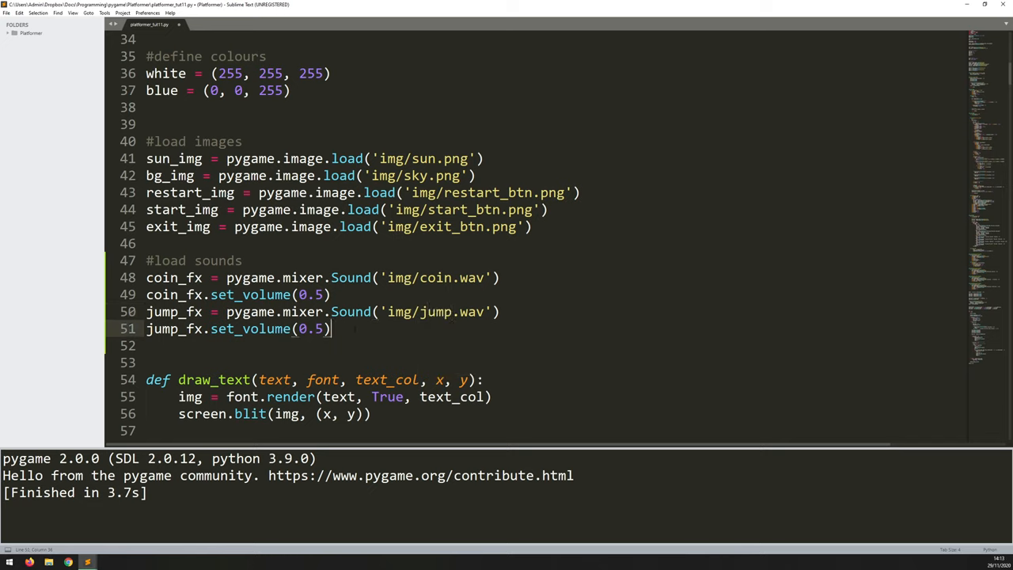
- Add game_over_fx loading img/game_over.wav at 0.5 volume
type("coin_fx = pygame.mixer.Sound('img/coin.wav')")
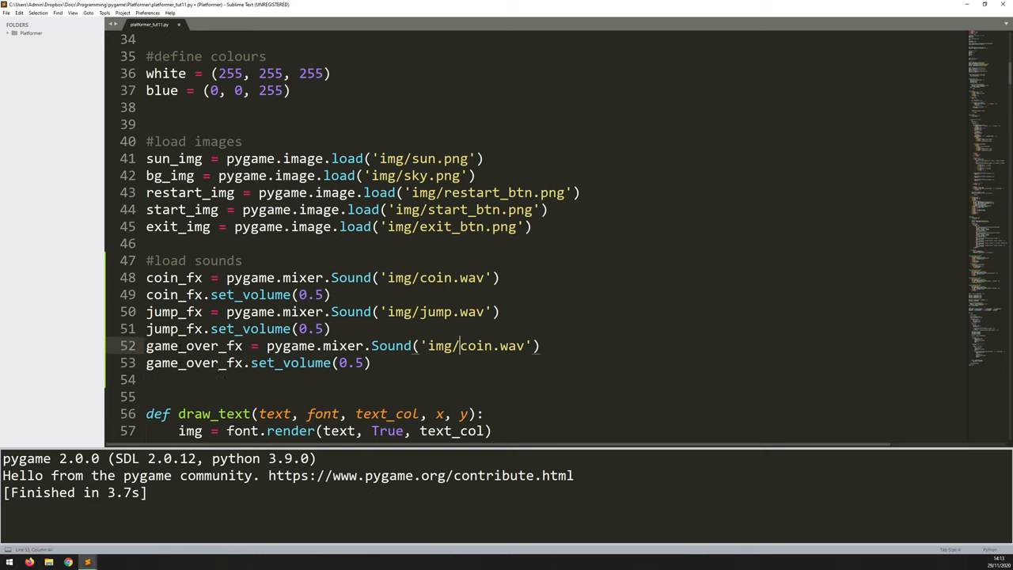
type("gam")
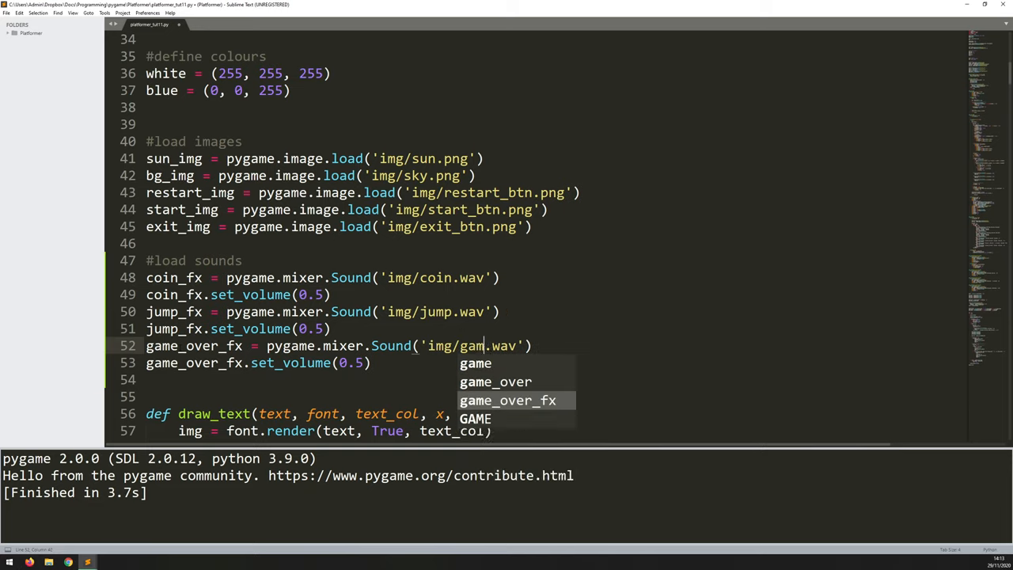
type("e_over_fx = pygam")
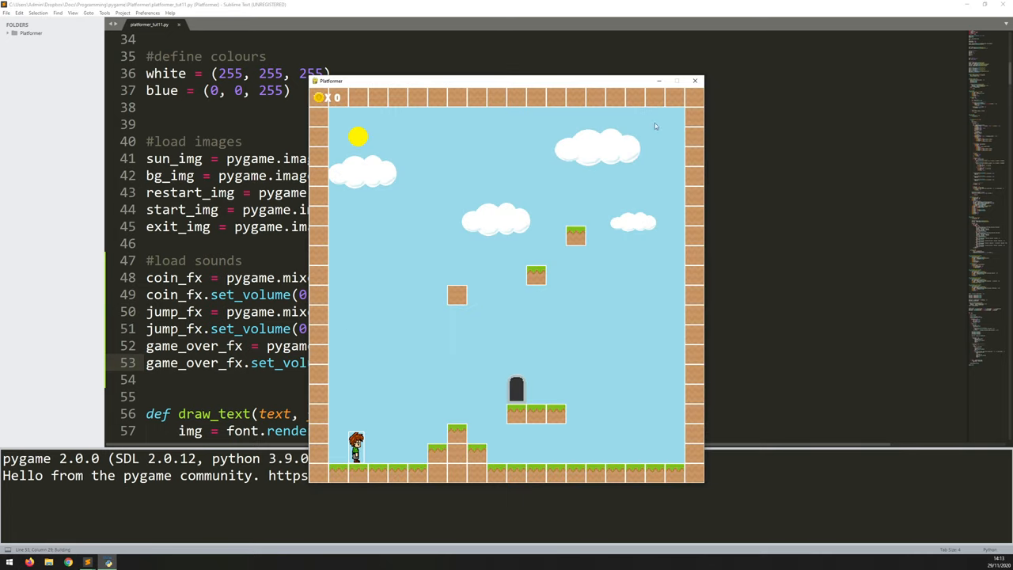
left_click(695, 80)
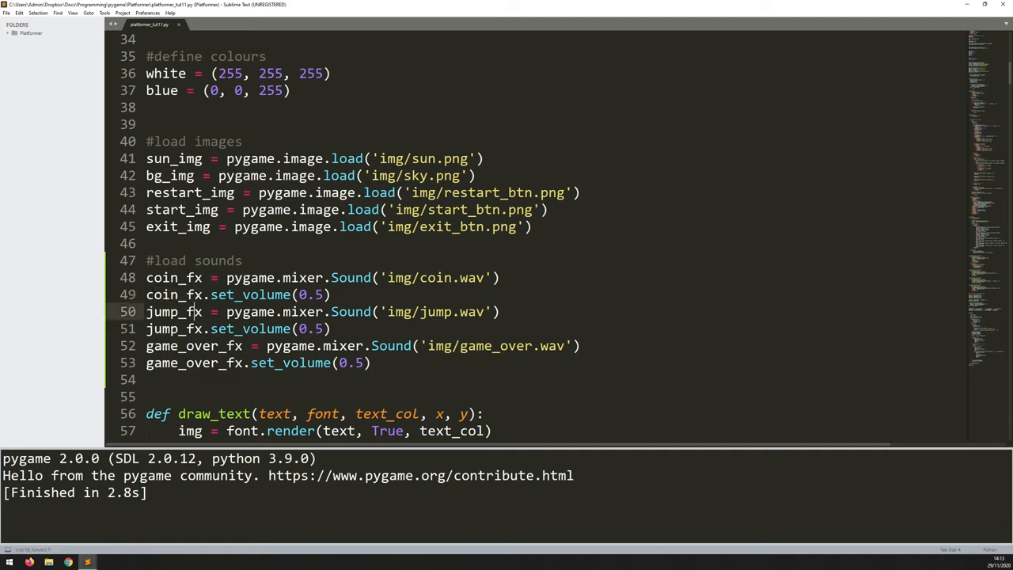
- Add jump_fx.play() inside the K_SPACE jump condition and save
double_click(174, 311)
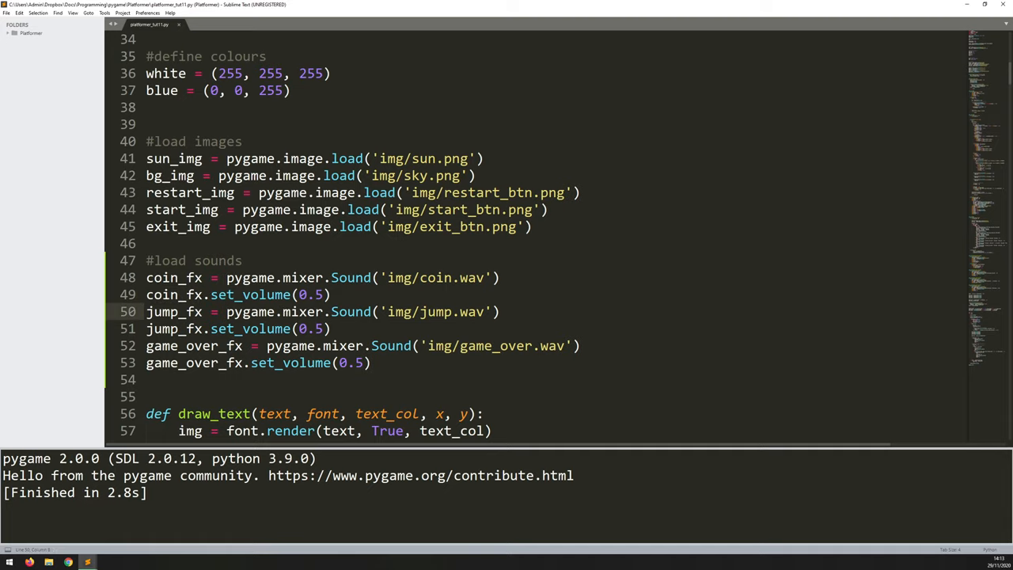
scroll("down", 3)
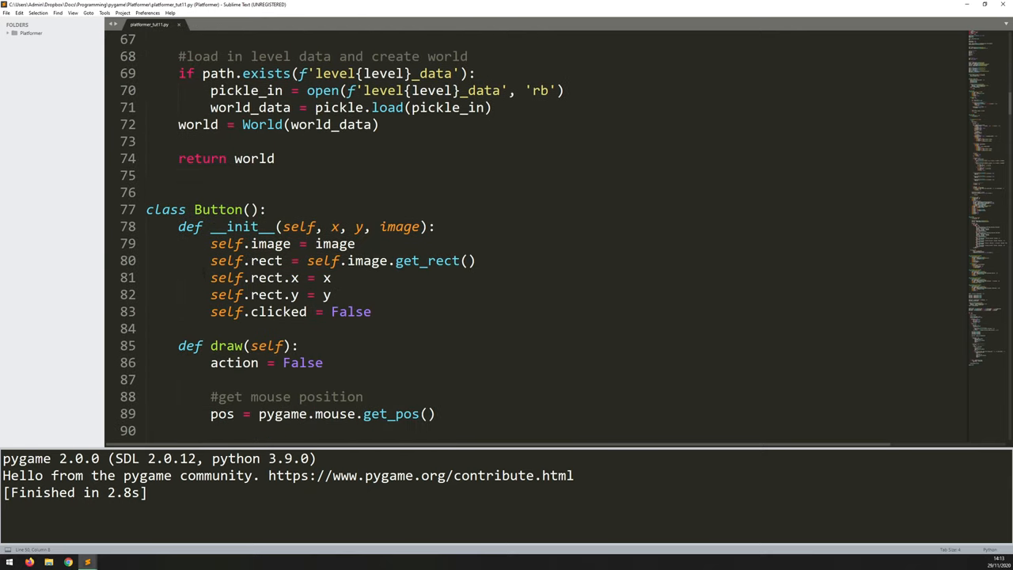
scroll("down", 3)
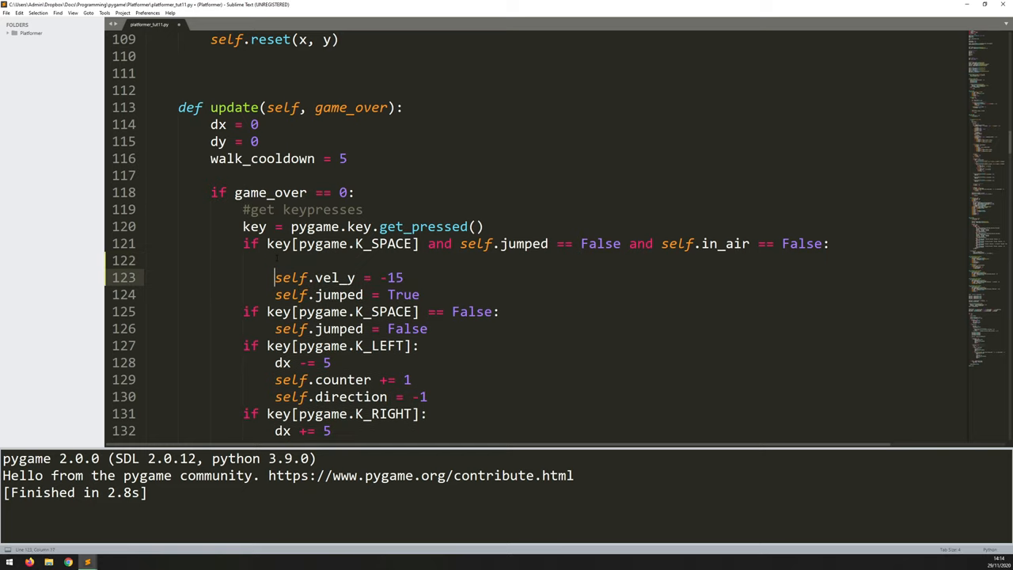
type("jump_fx")
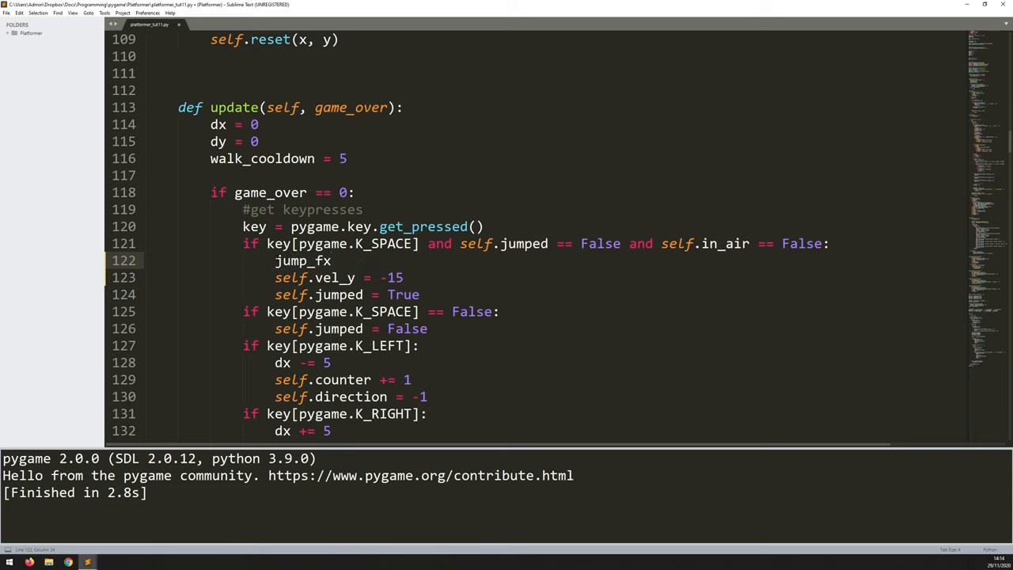
type(".play()")
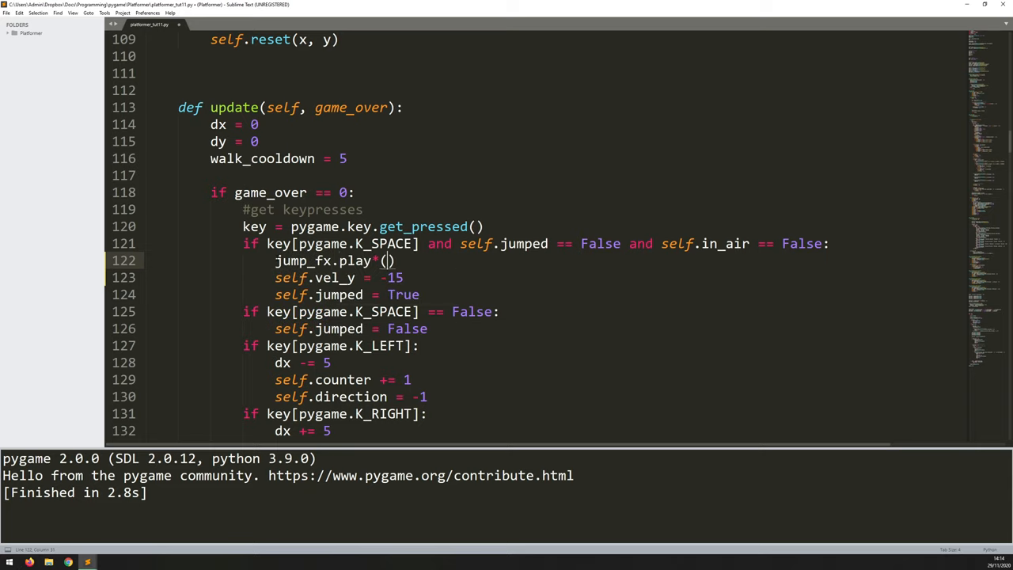
key("Backspace")
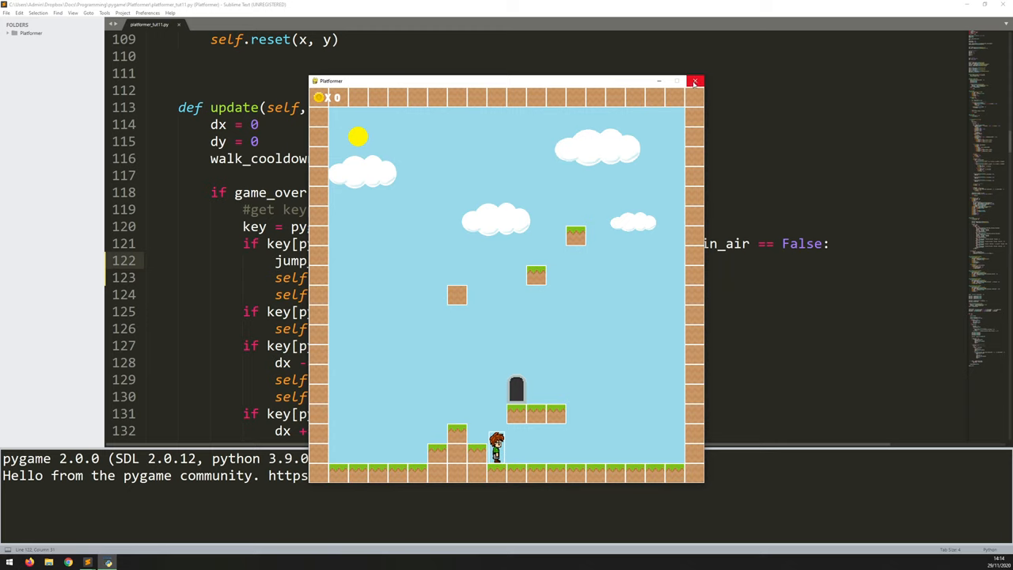
left_click(694, 81)
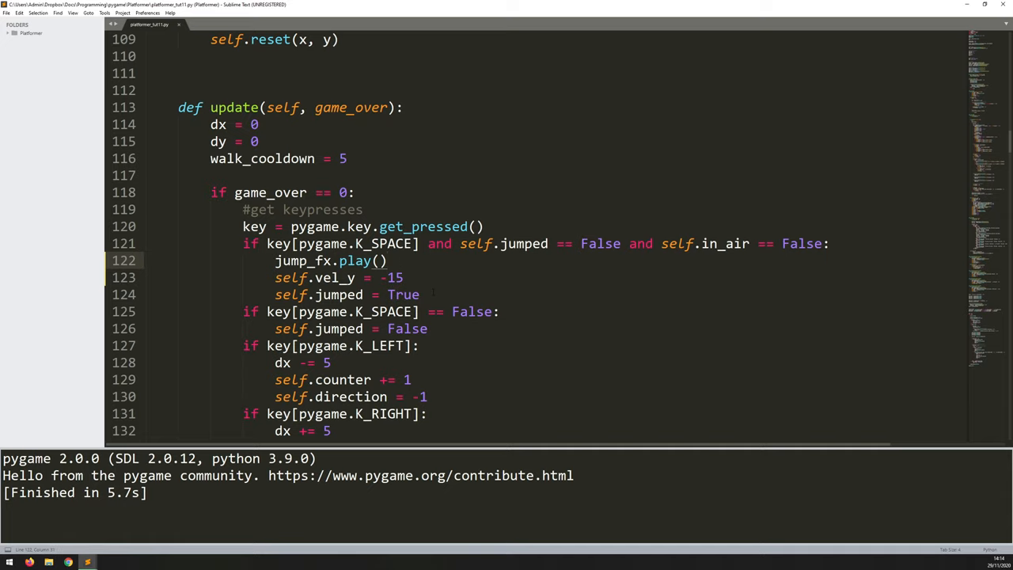
mouse_move(419, 261)
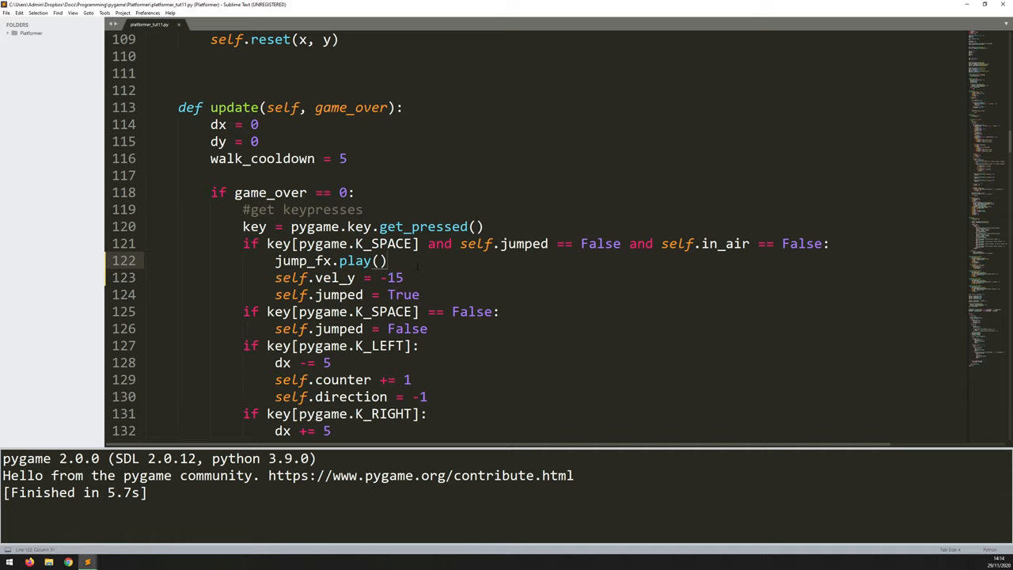
left_click(388, 260)
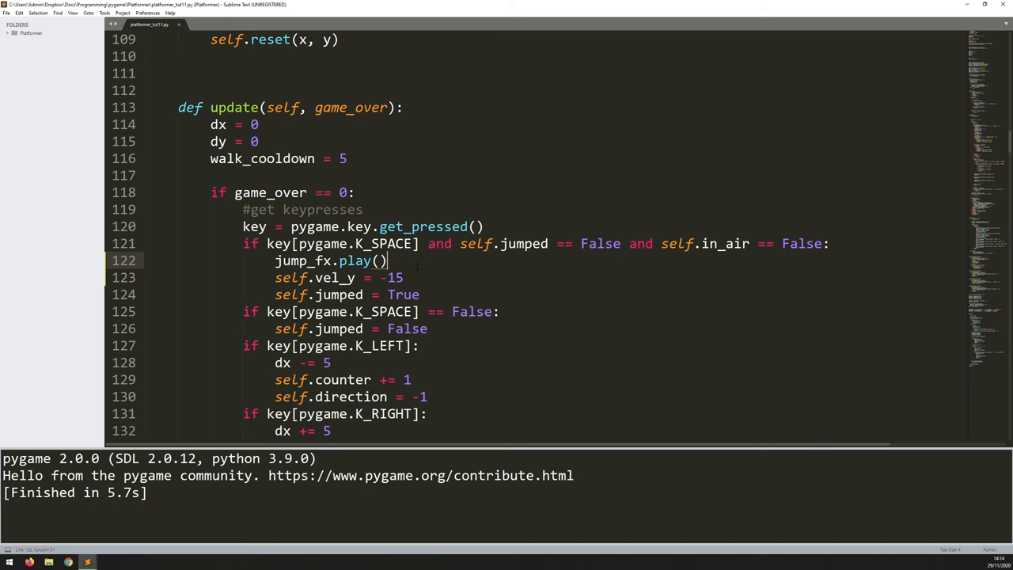
- Add game_over_fx.play() to the enemy and lava collision blocks, then test-run
scroll("down", 3)
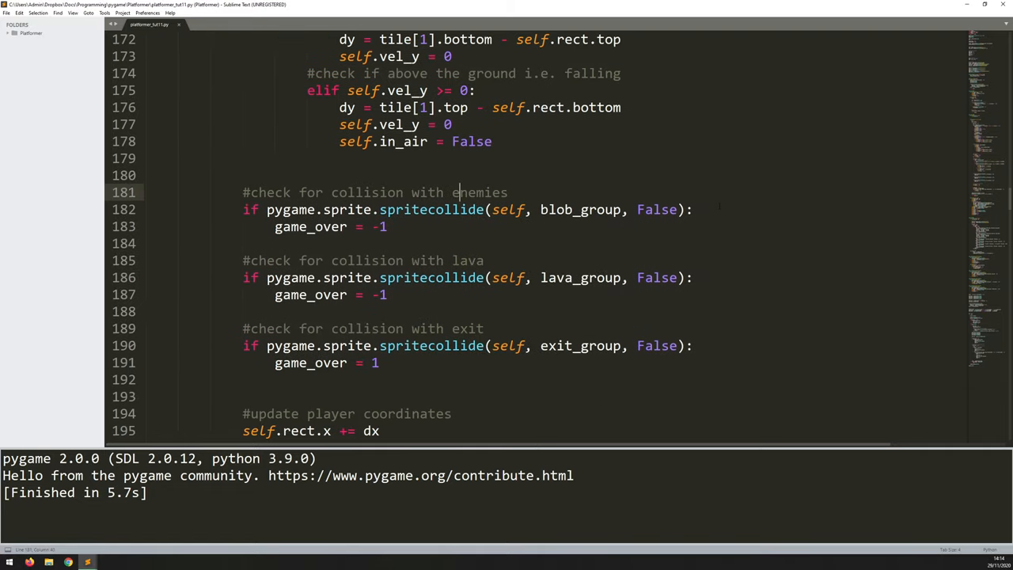
left_click(694, 209)
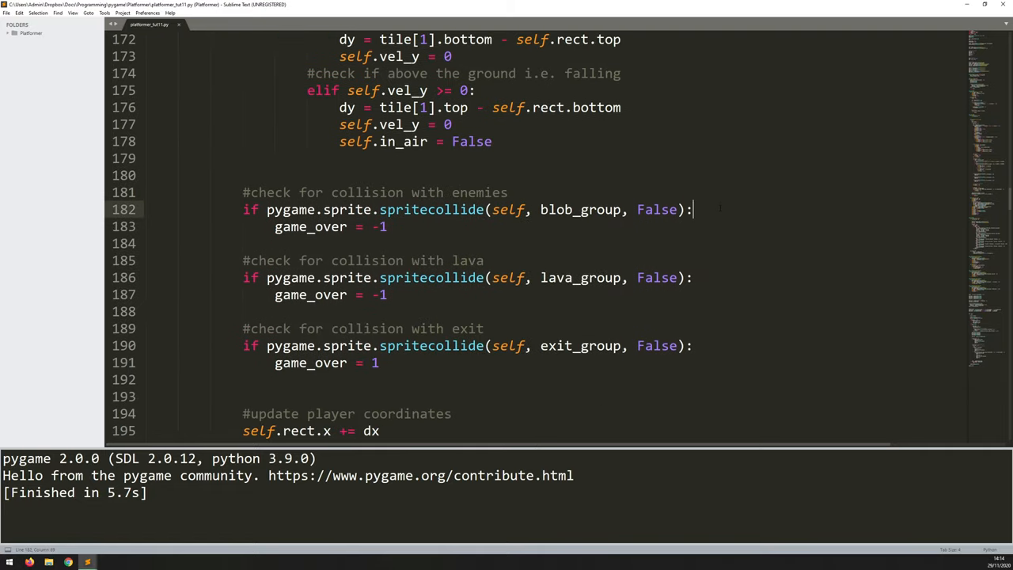
type("game_over_fx.")
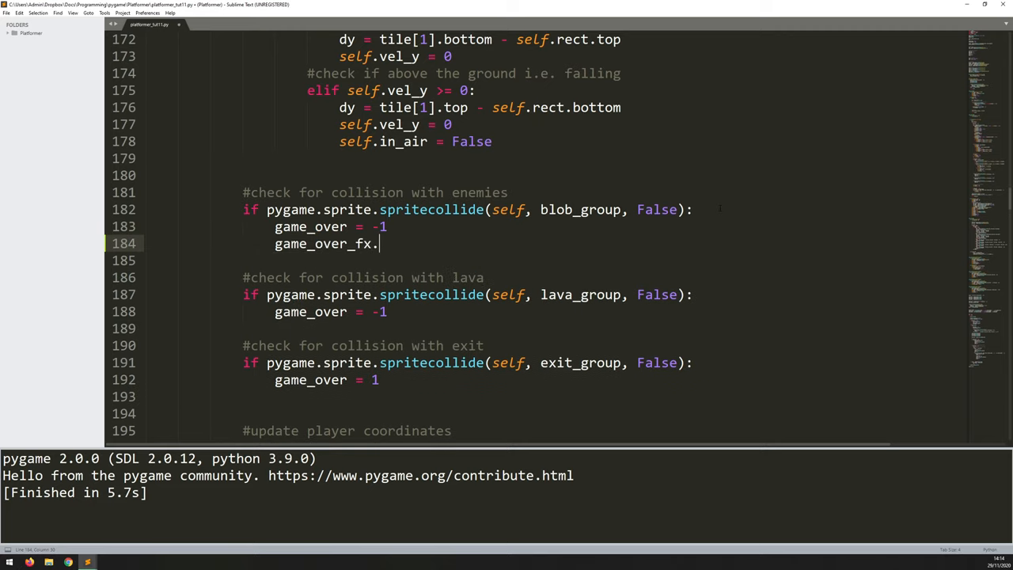
type("play()")
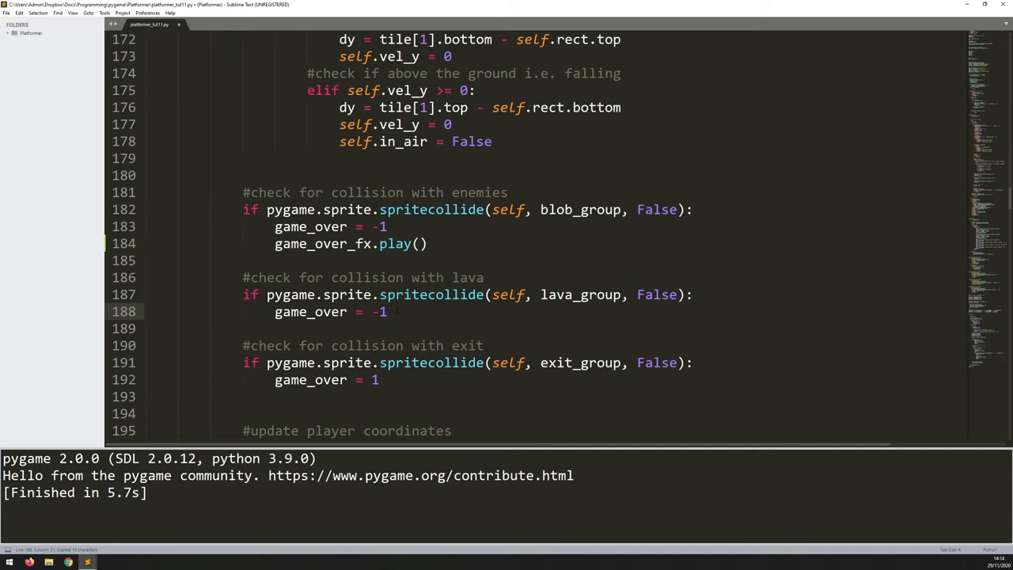
type("game_over_fx.play()")
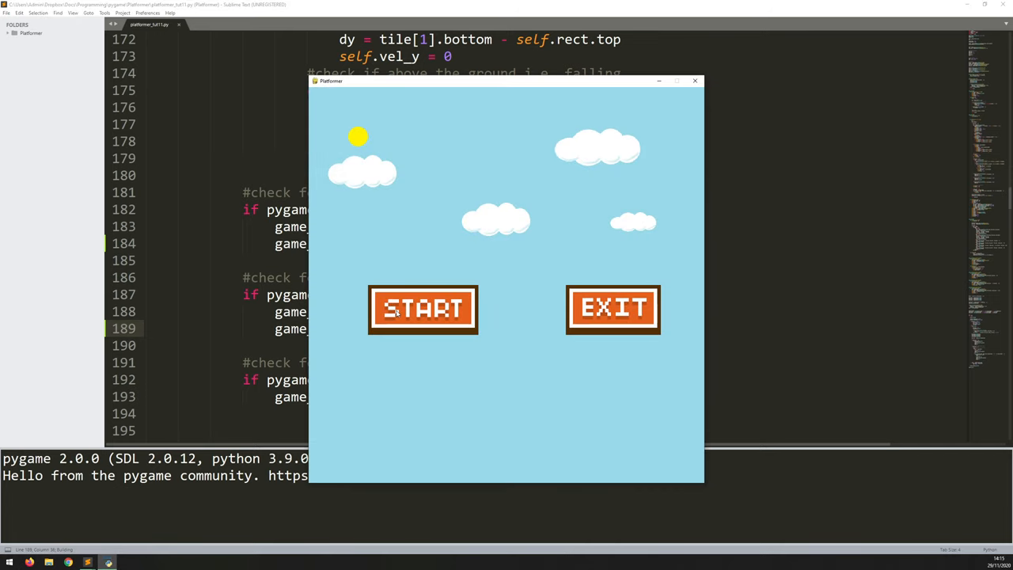
left_click(423, 307)
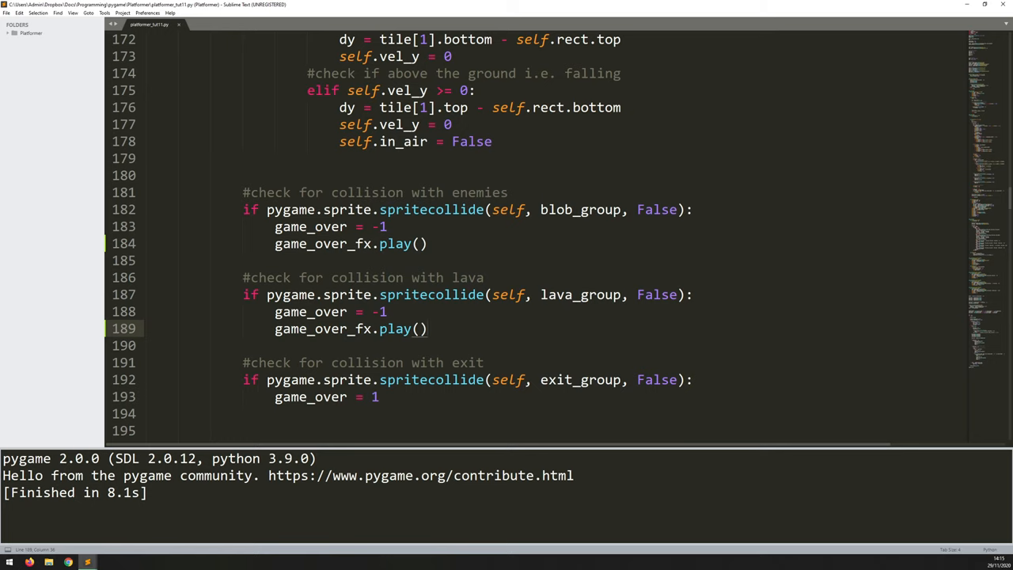
- Add coin_fx.play() after score += 1 in the coin collision check
scroll("down", 3)
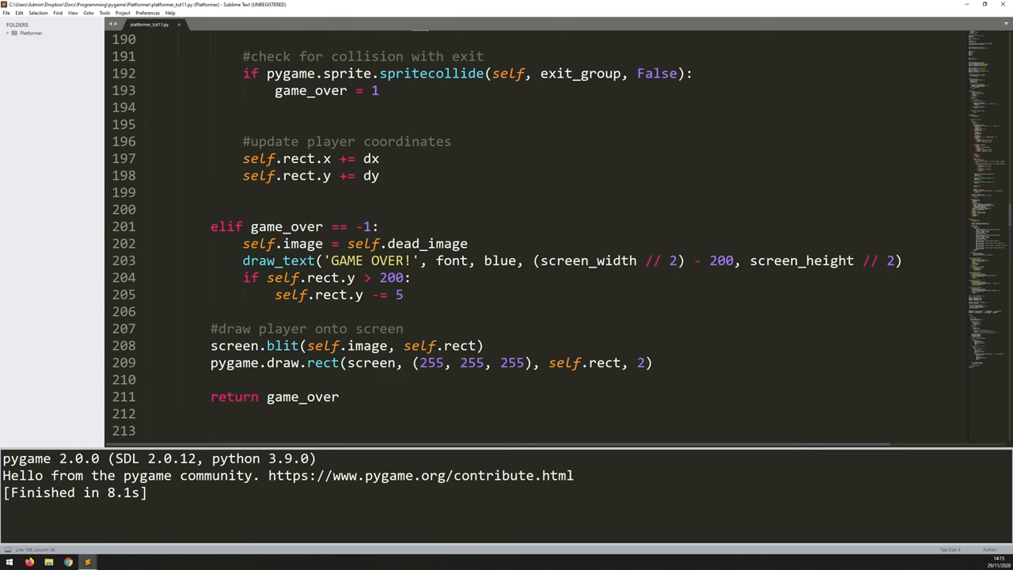
scroll("down", 3)
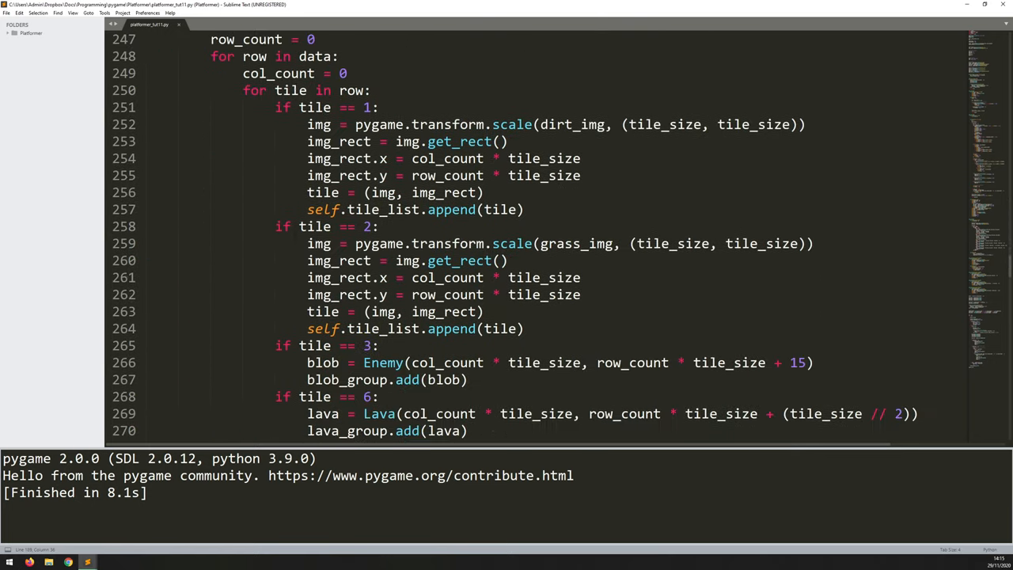
scroll("down", 3)
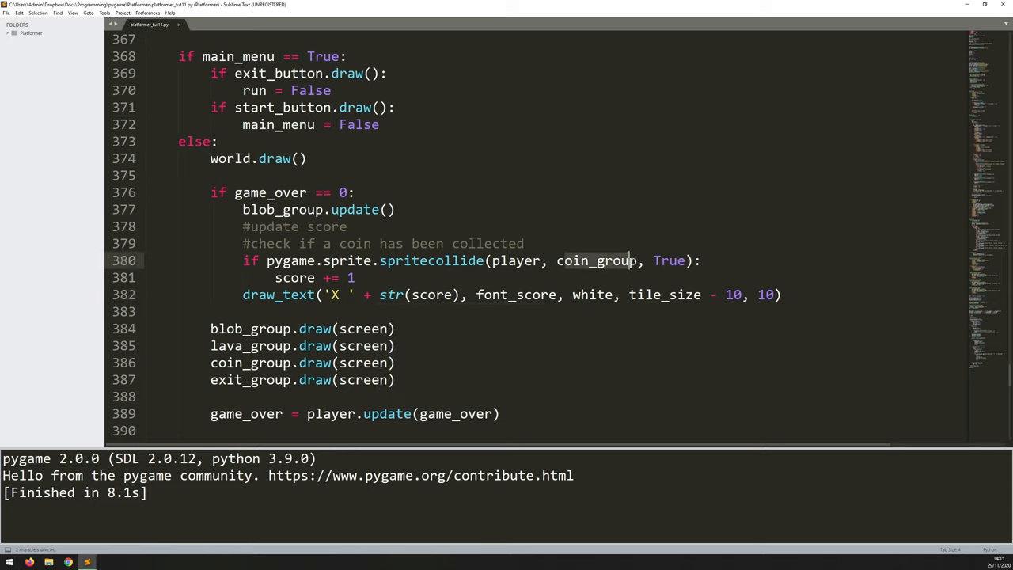
double_click(596, 260)
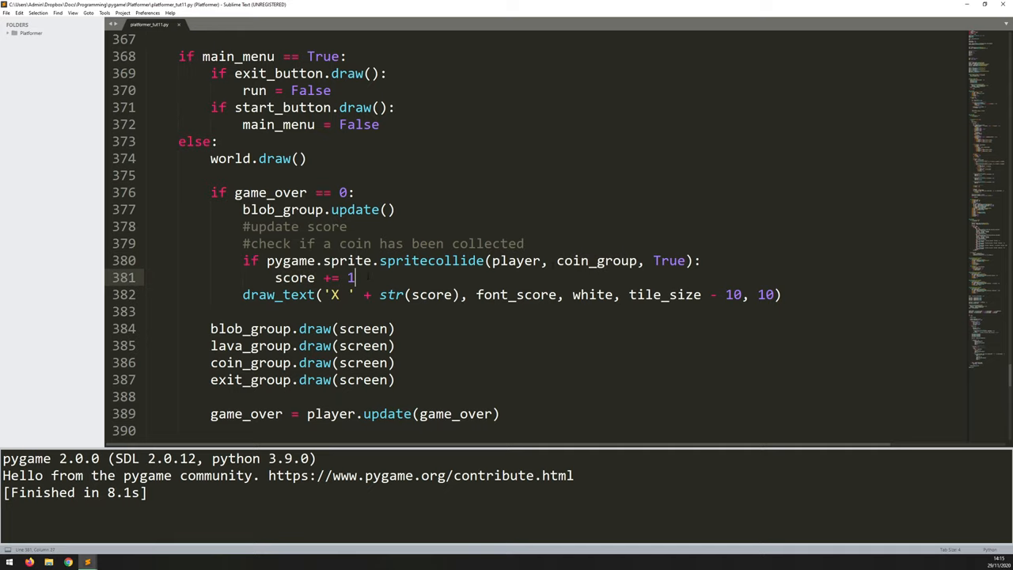
type("coin_fx.pl")
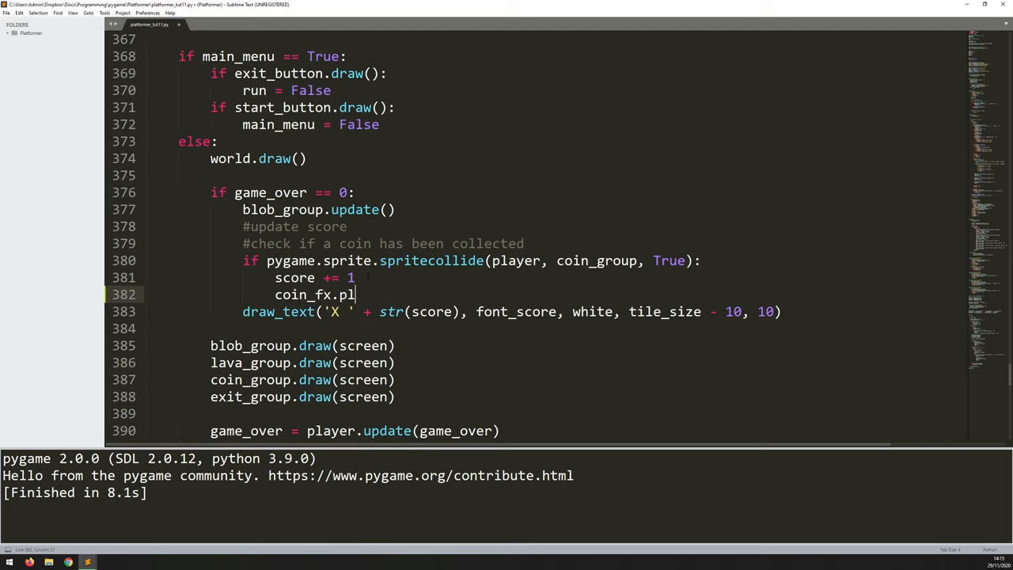
type("ay()")
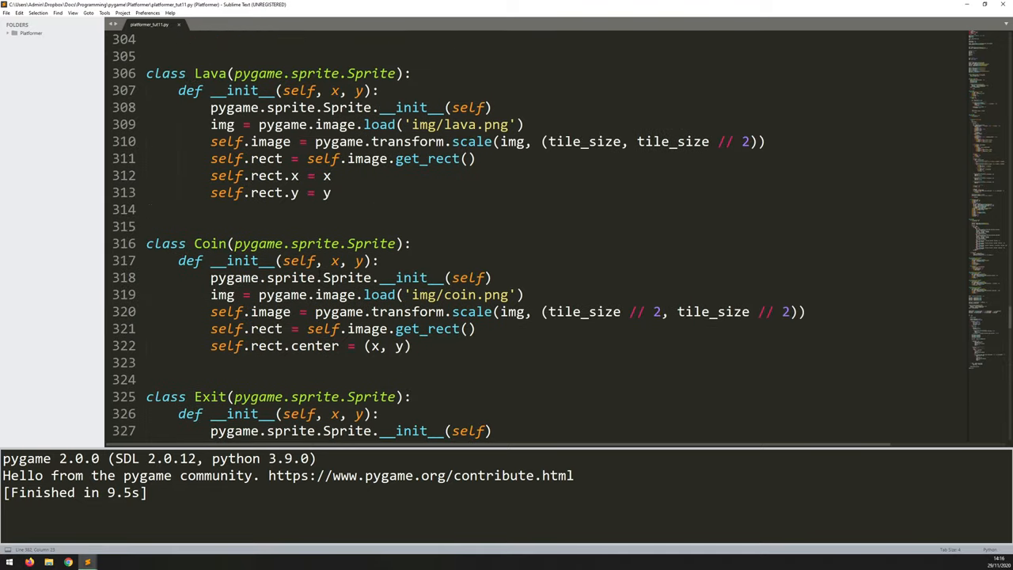
- Load background music with pygame.mixer.music.load('img/music.wav')
scroll("up", 3)
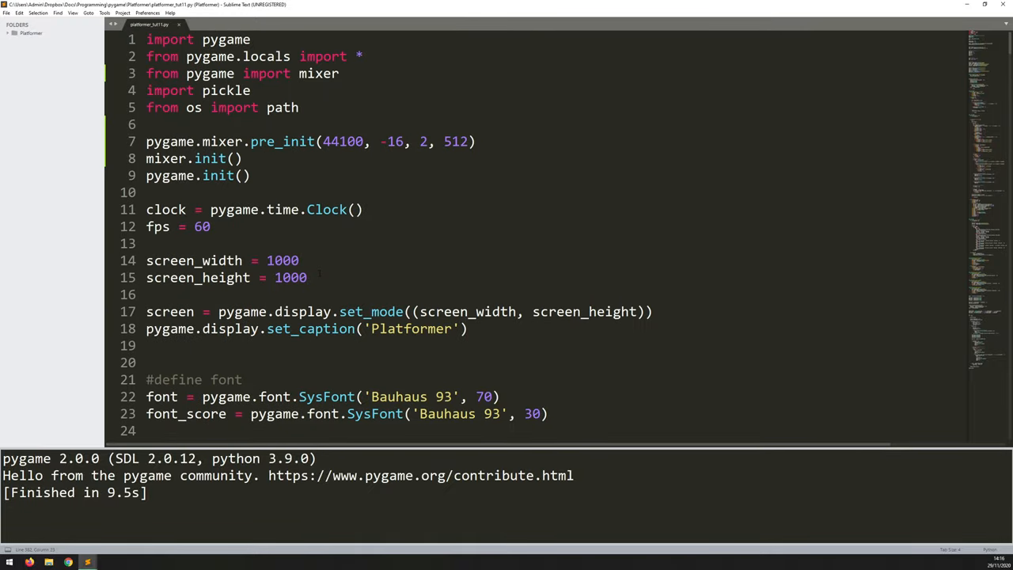
scroll("down", 3)
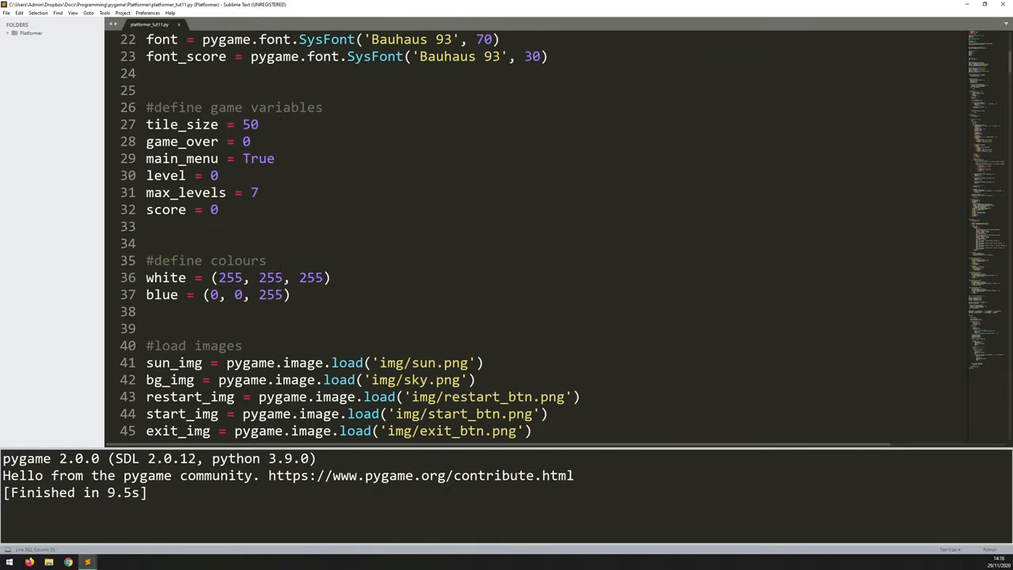
scroll("down", 3)
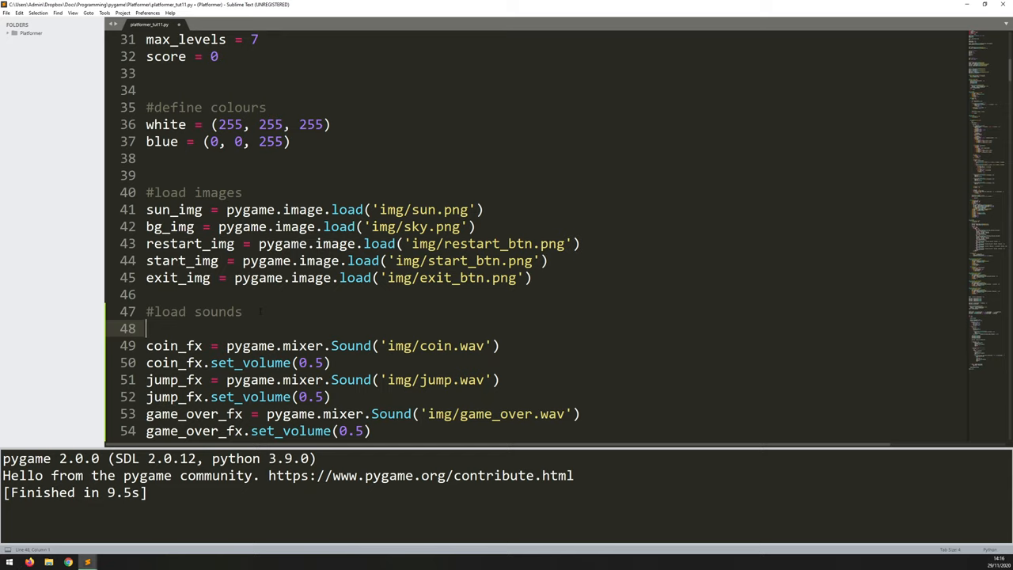
type("pygame")
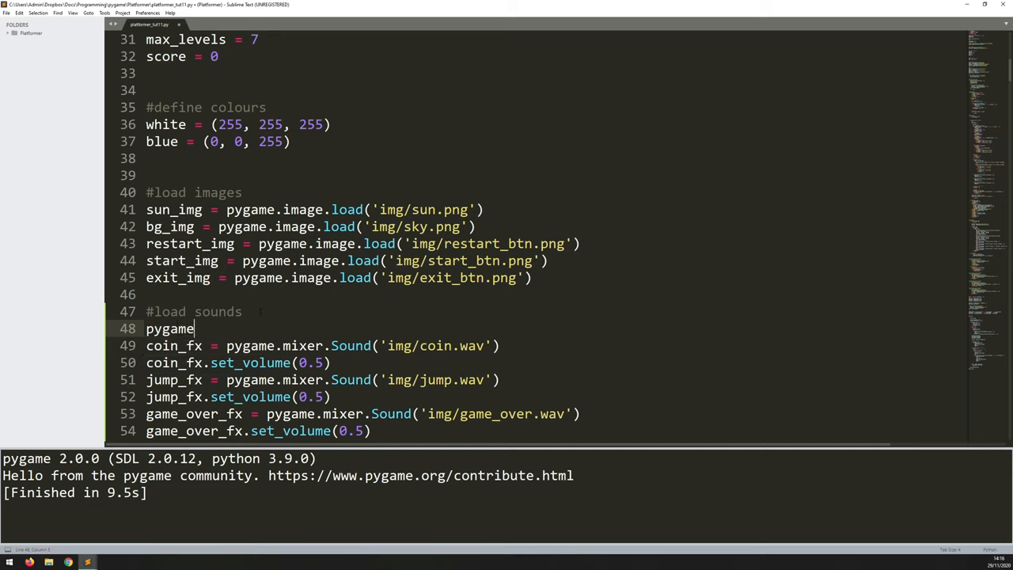
type(".mixer.music")
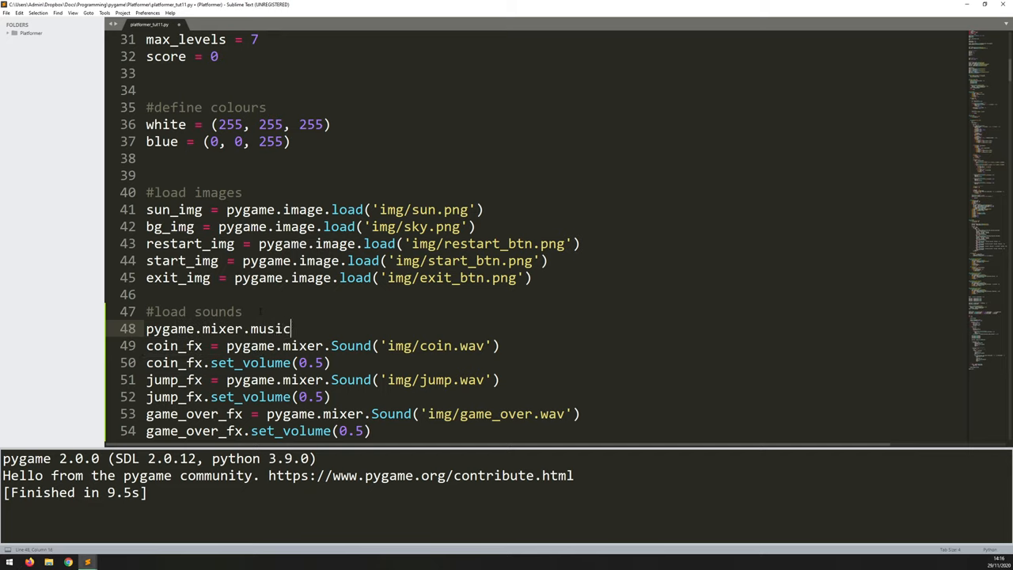
type(".load('")
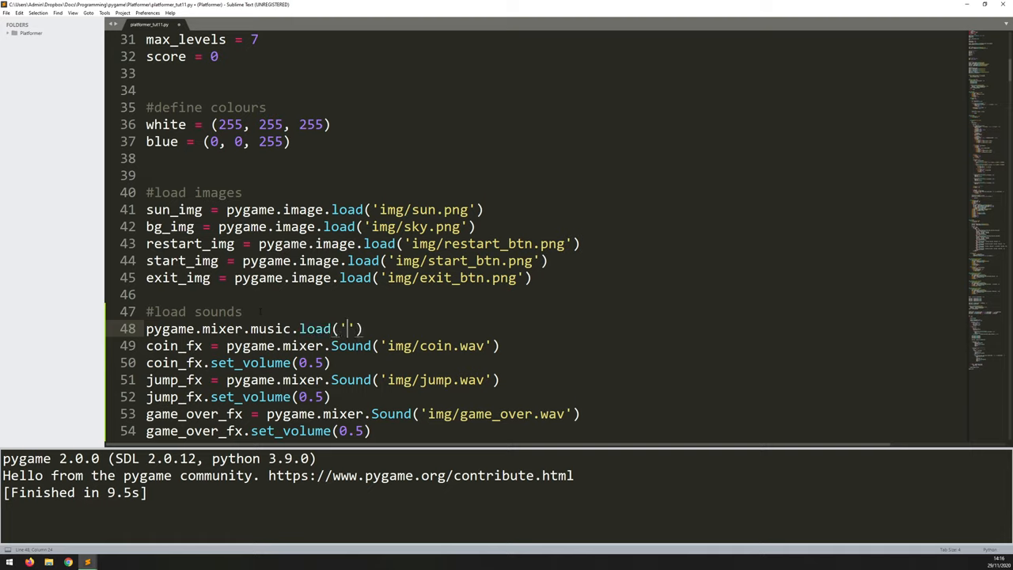
type("img/")
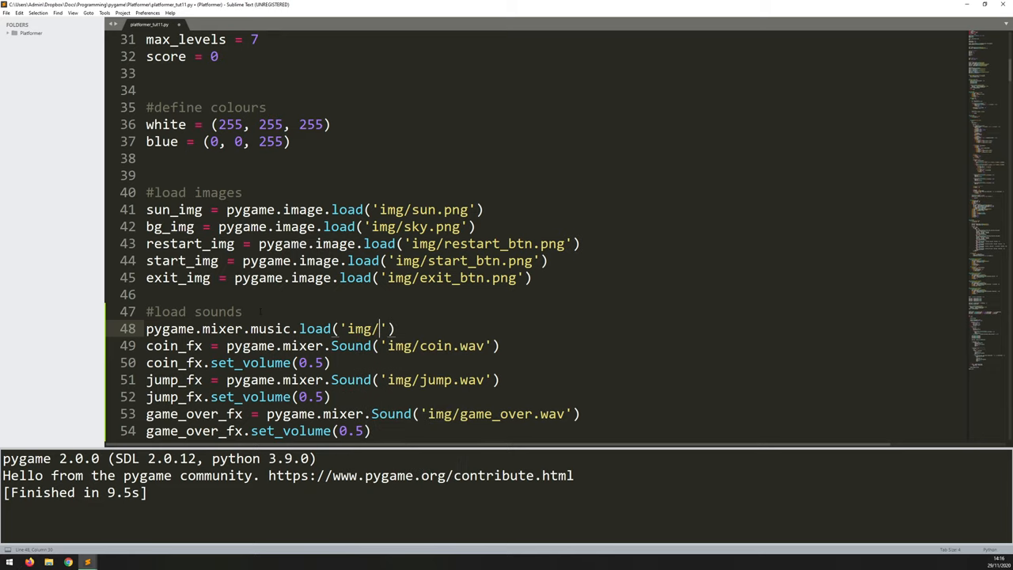
type("music.wav")
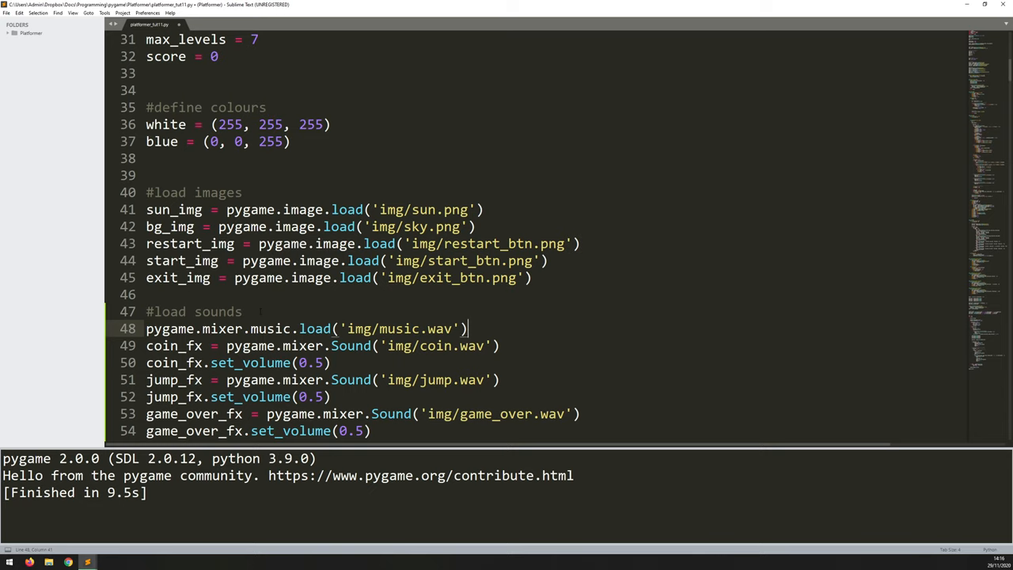
- Start it looping with pygame.mixer.music.play(-1, 0.0, 5000), then select the fade value
type("pygame.mixer")
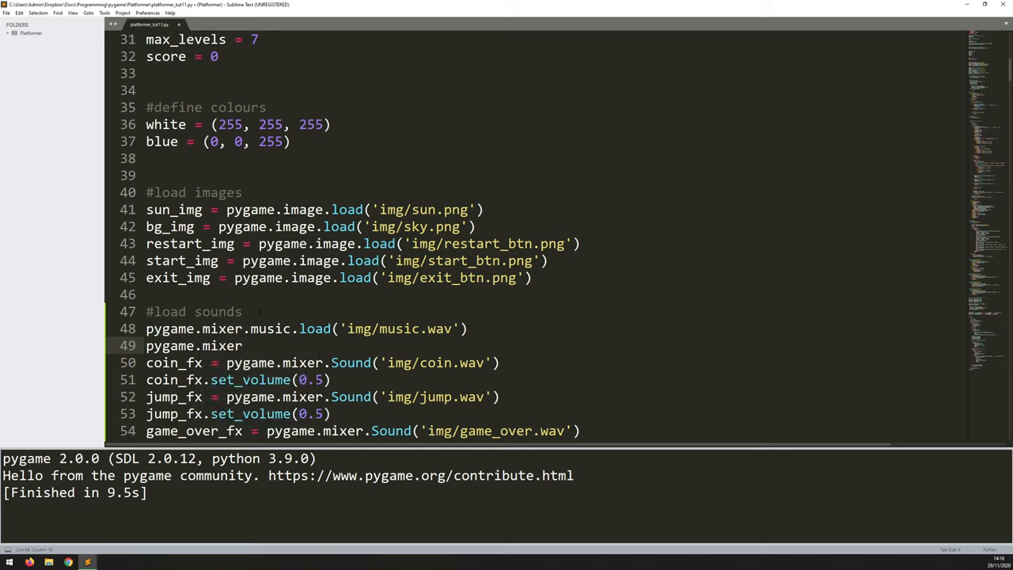
type(".music")
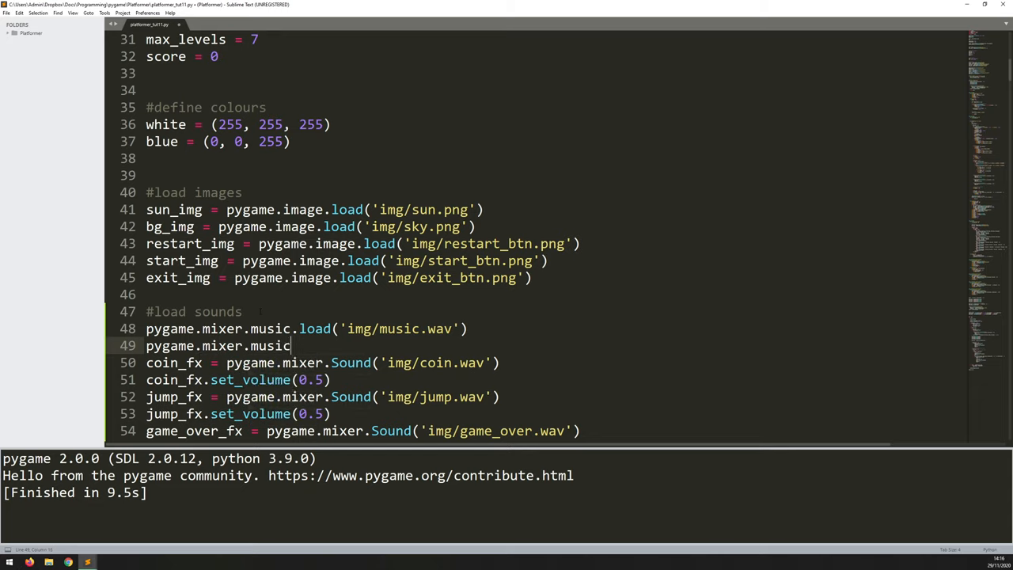
type(".play(-1")
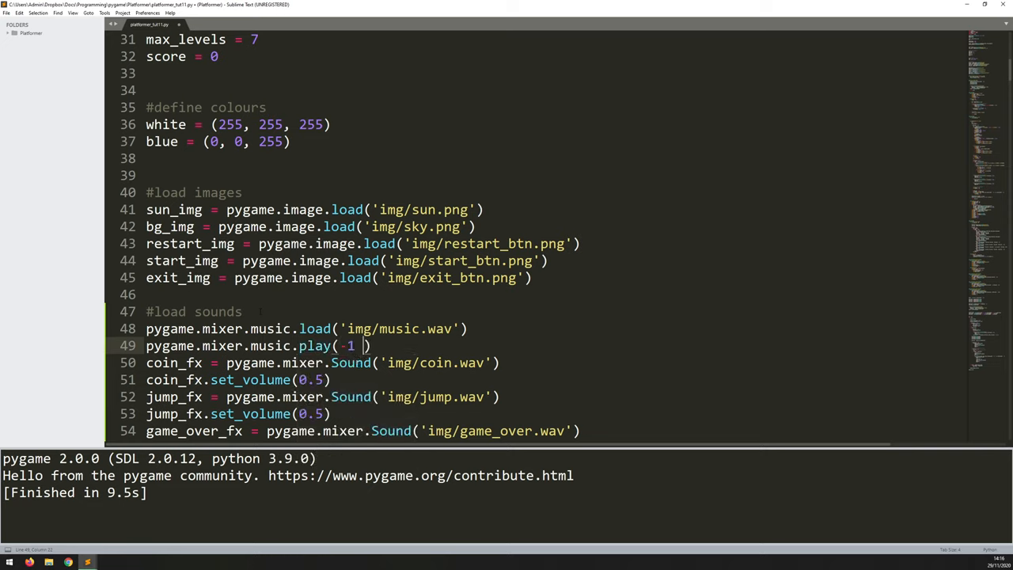
type(", 0.")
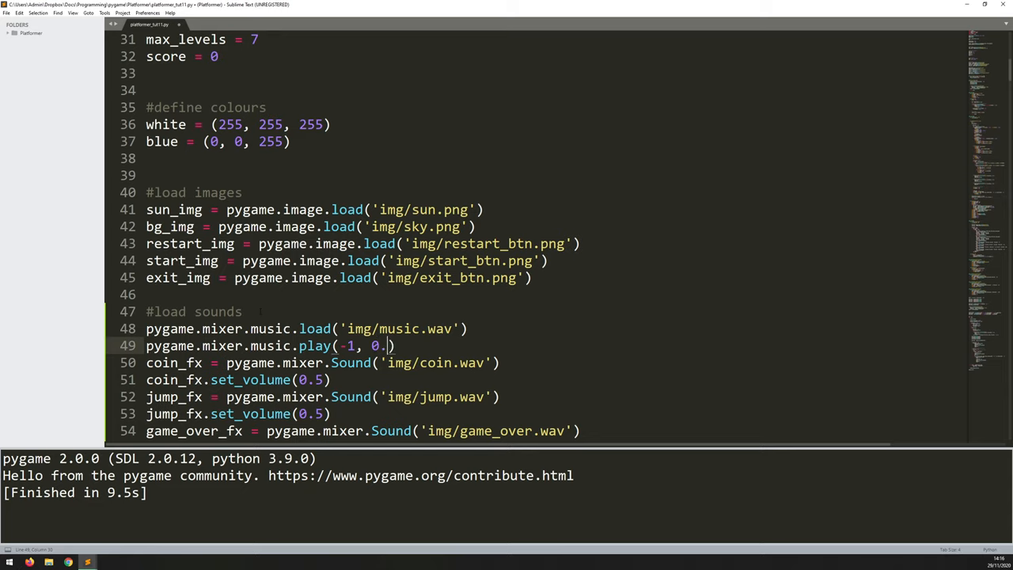
type("0,")
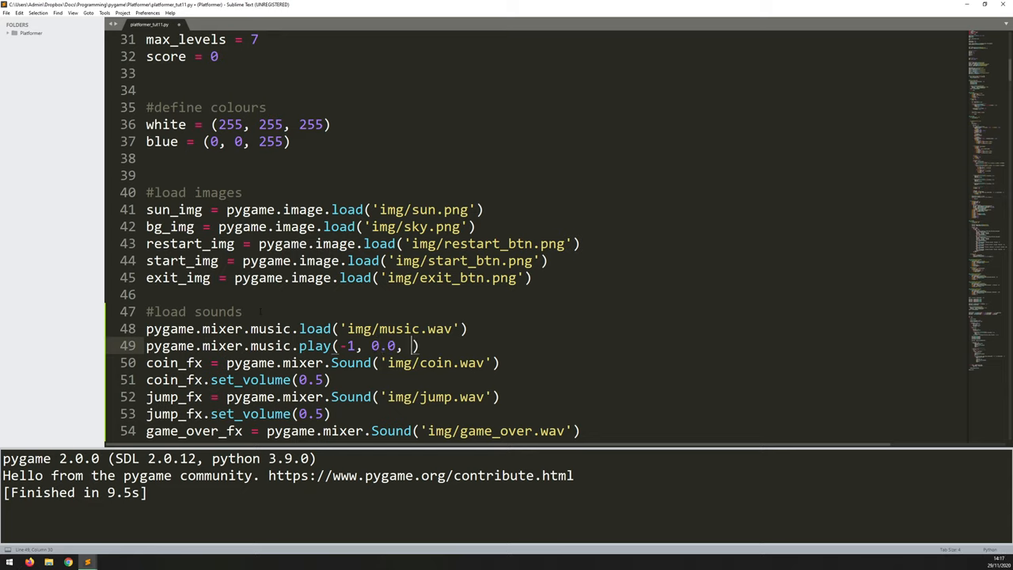
type("5000")
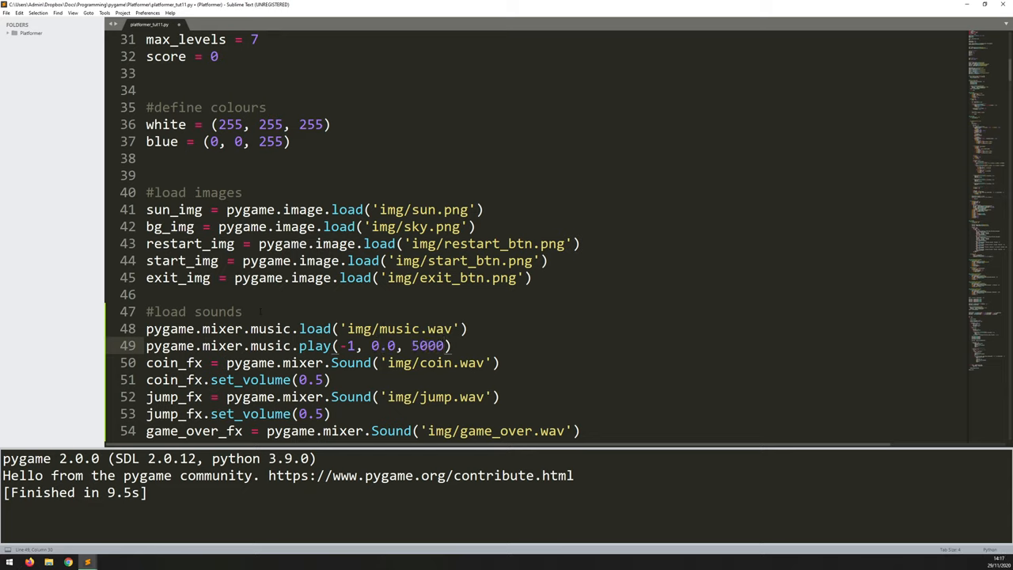
double_click(427, 345)
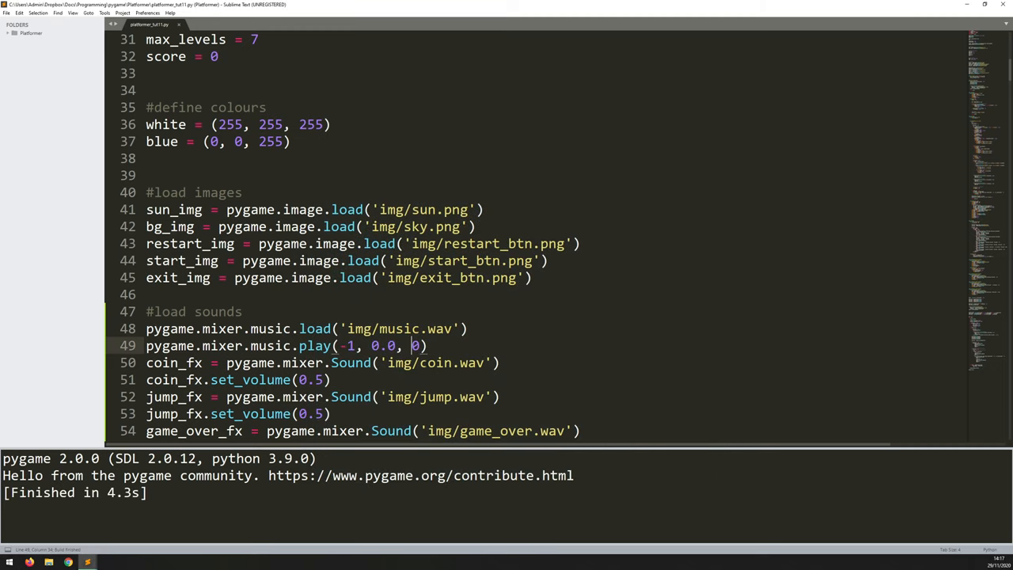
- Set the music fade-in to 5000 ms and test-run the game
type("5000")
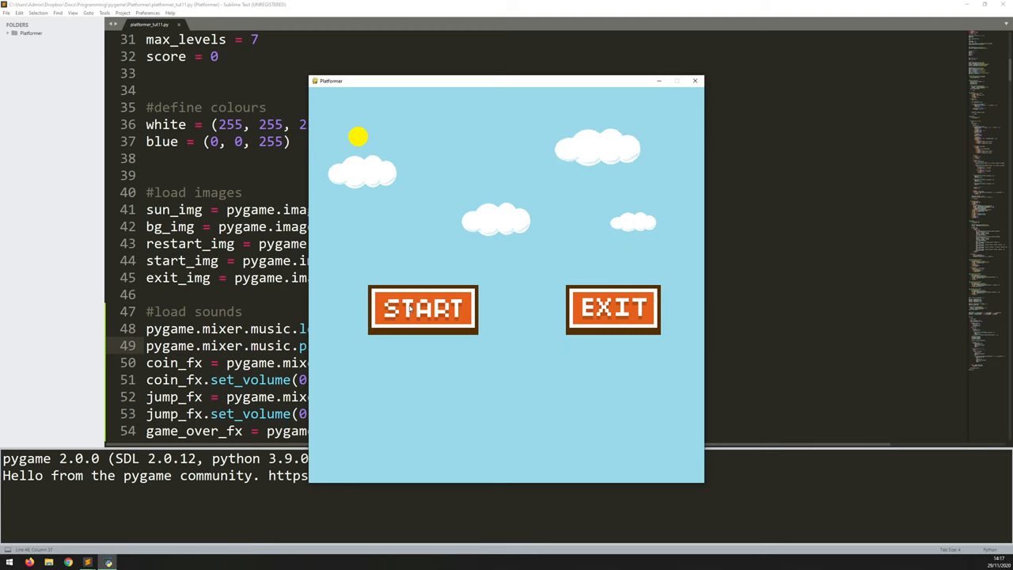
left_click(695, 79)
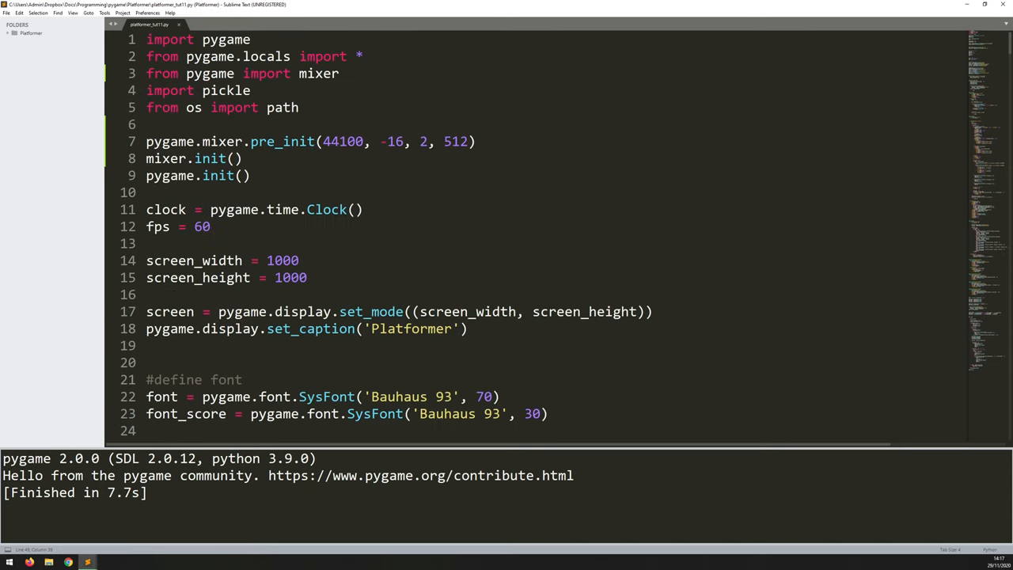
scroll("down", 3)
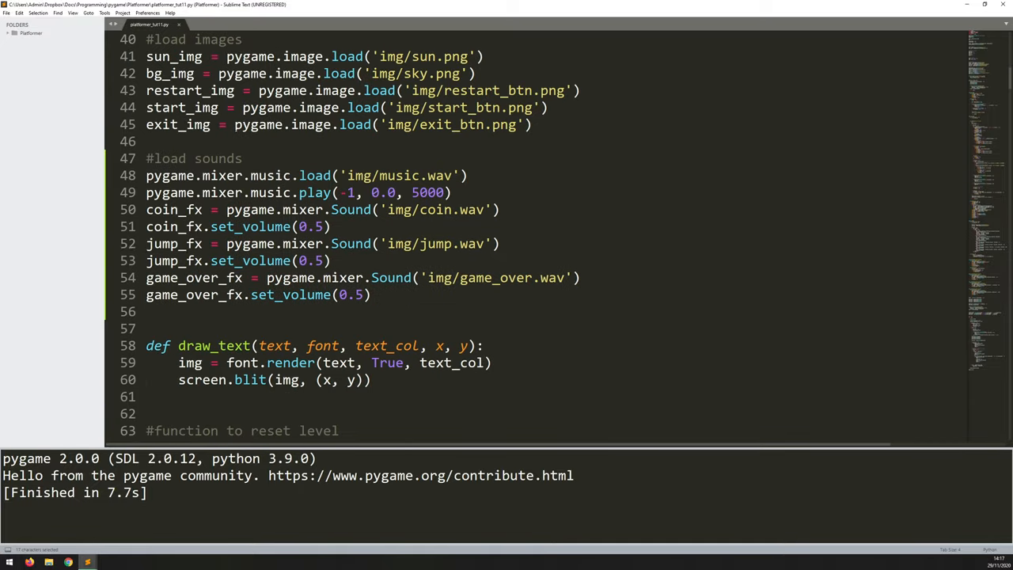
scroll("down", 3)
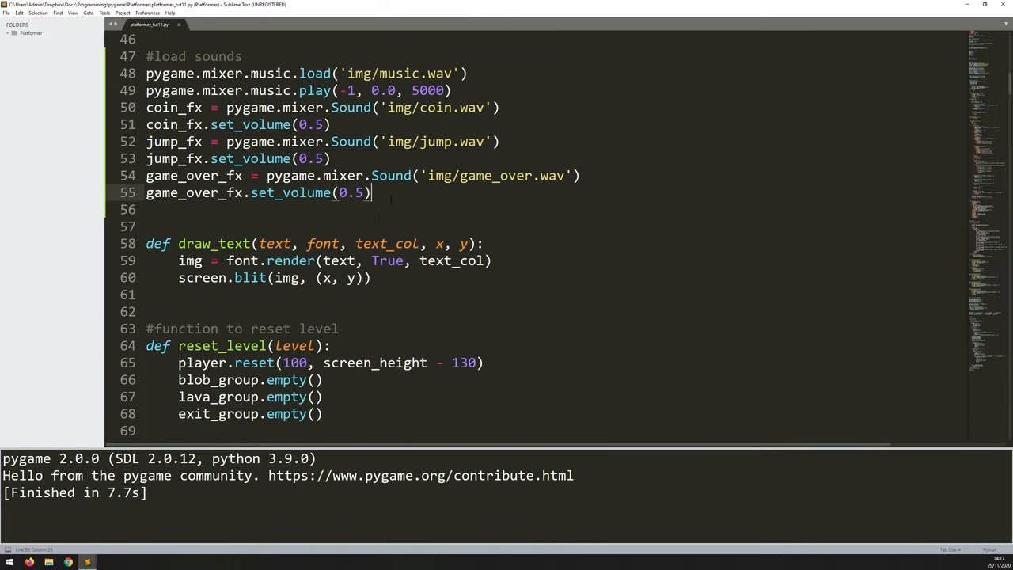